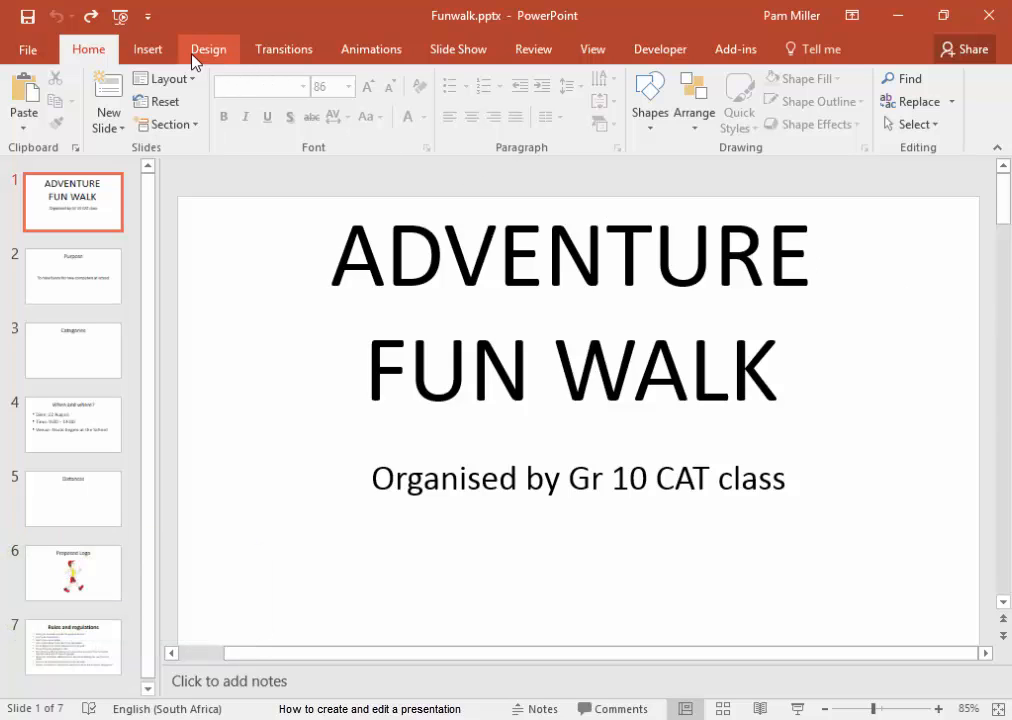
# Step: Switch the deck to Standard (4:3) slide size with Ensure Fit scaling
pyautogui.click(208, 48)
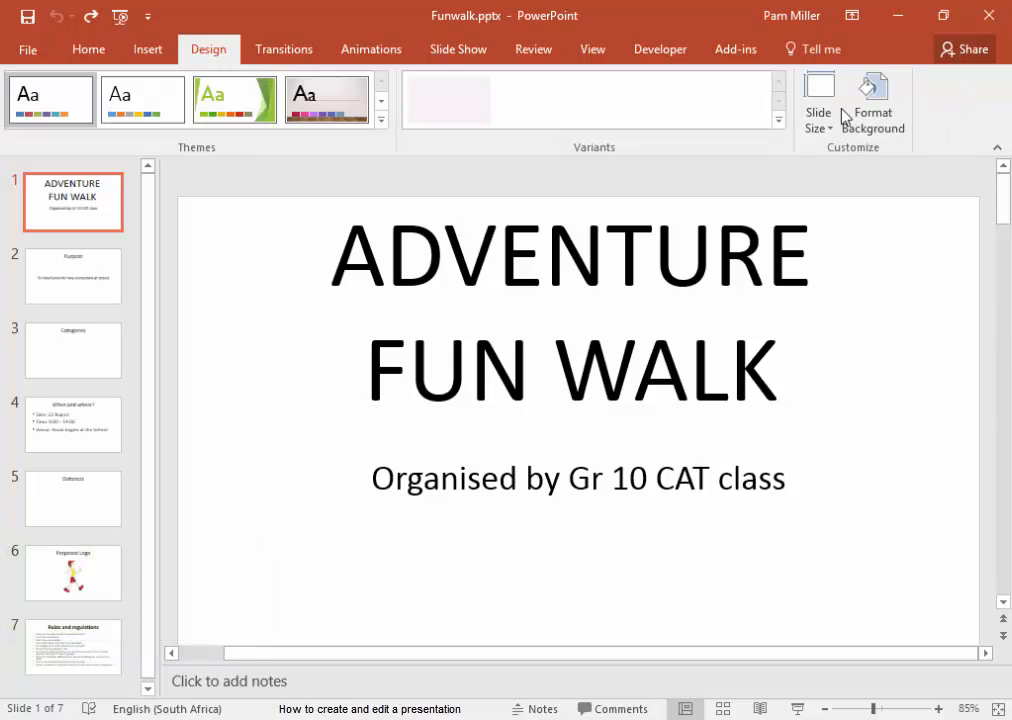
pyautogui.click(818, 96)
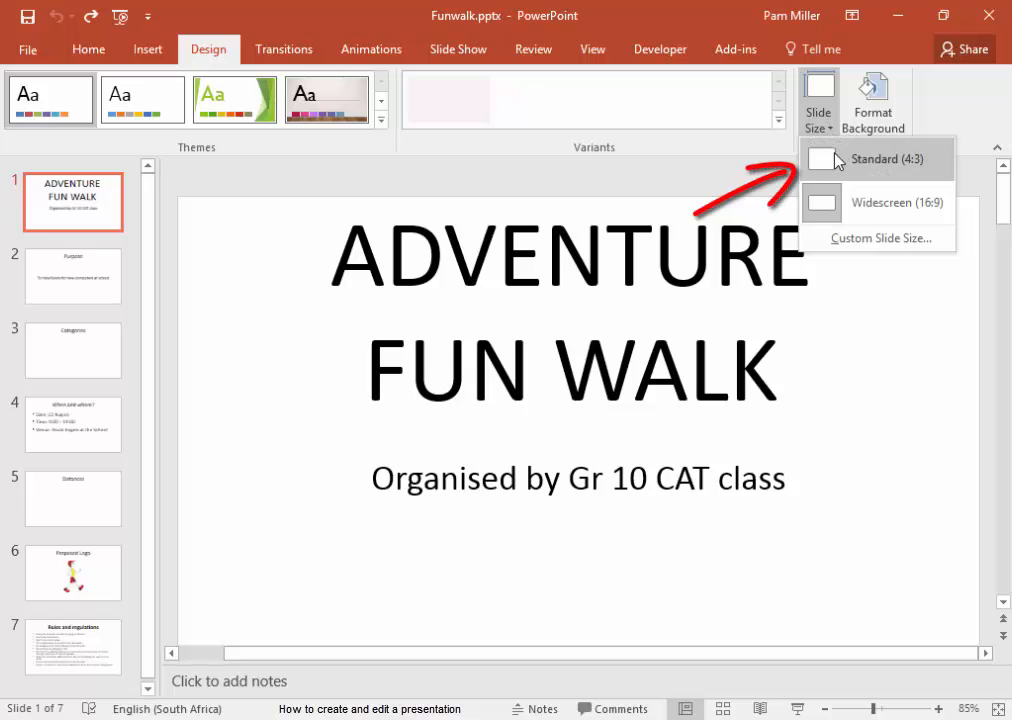
pyautogui.click(876, 160)
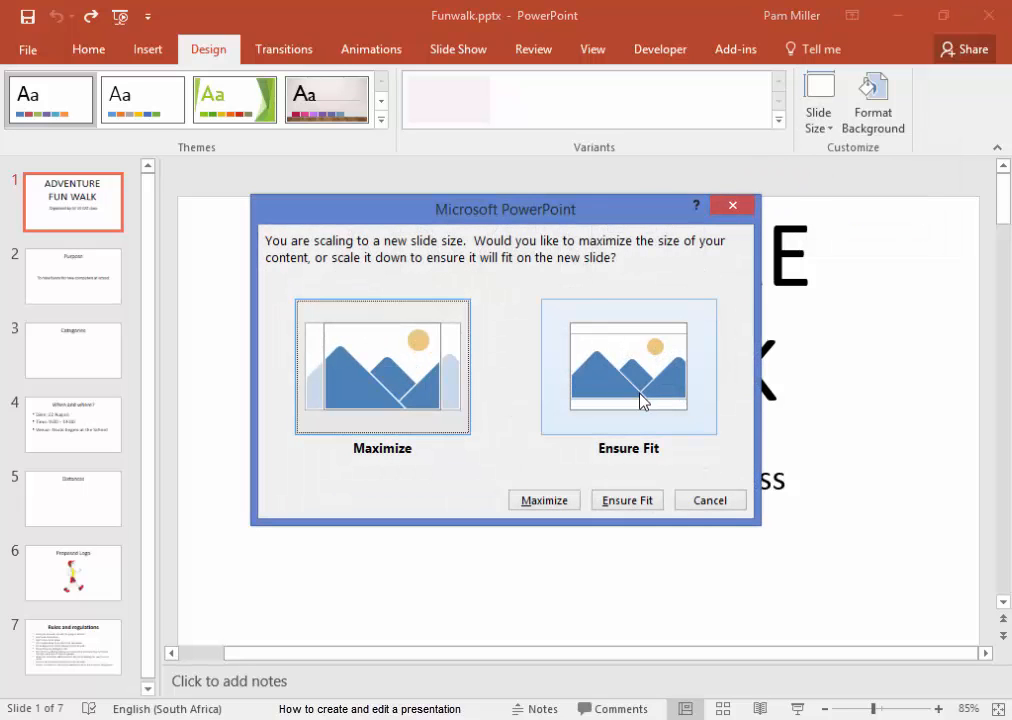
pyautogui.click(626, 500)
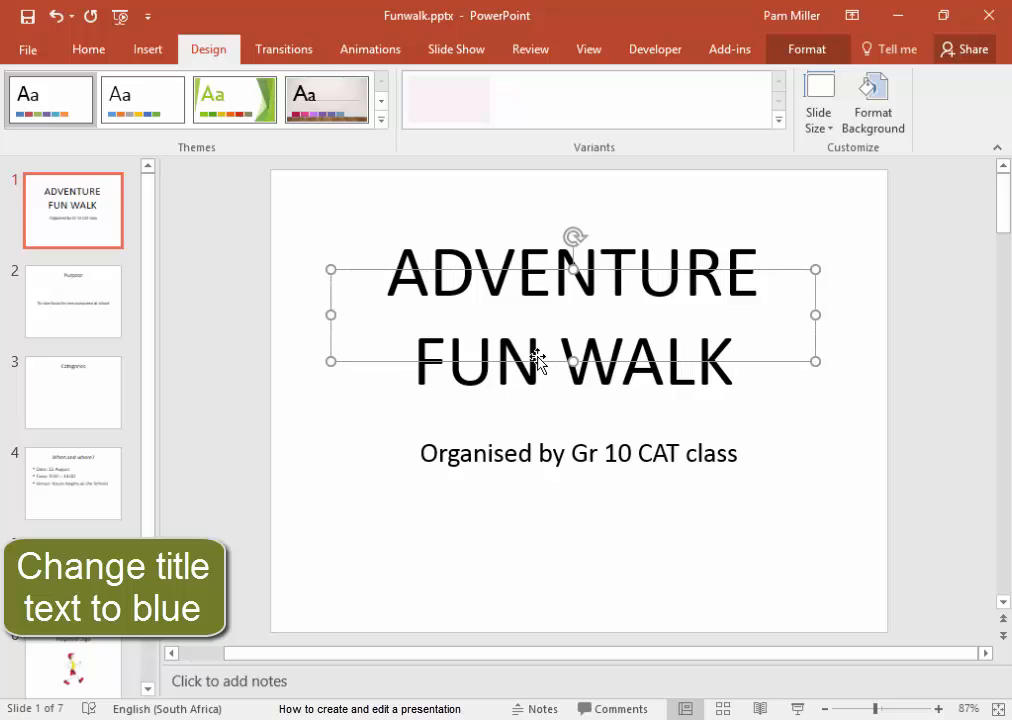
# Step: Colour the Adventure Fun Walk title blue and italicise the subtitle
pyautogui.click(88, 48)
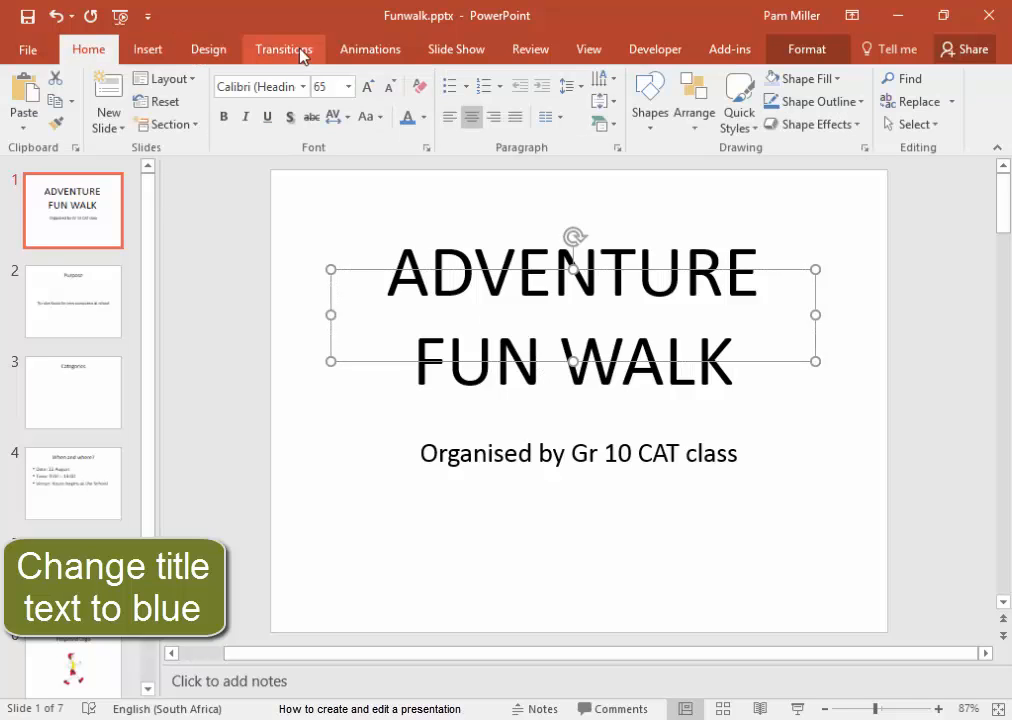
pyautogui.click(424, 116)
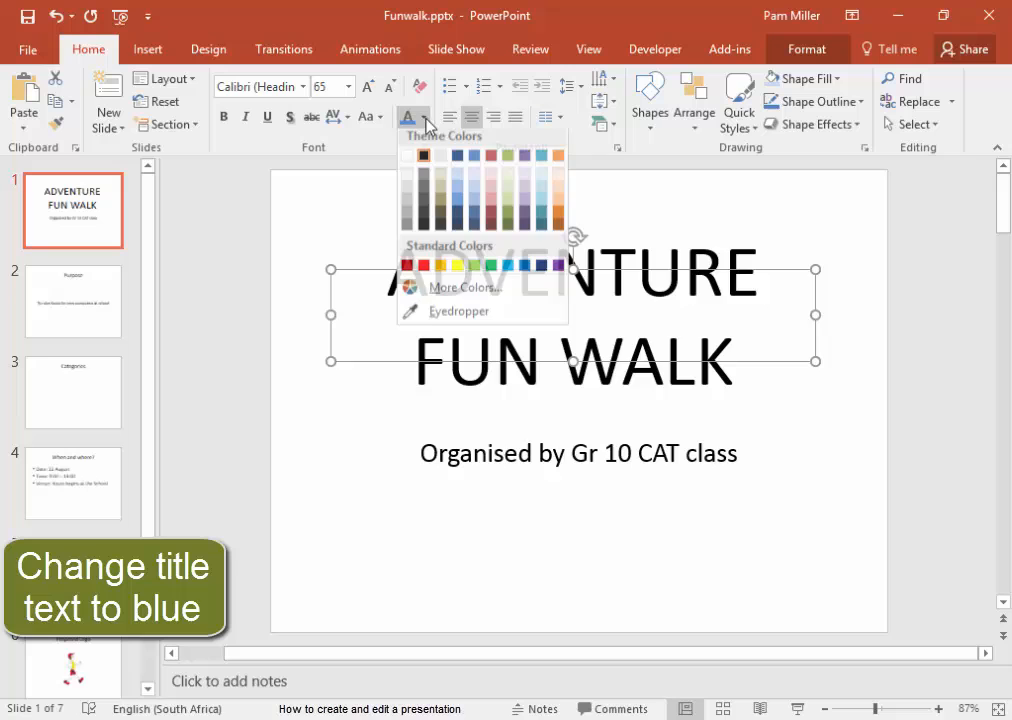
pyautogui.click(474, 206)
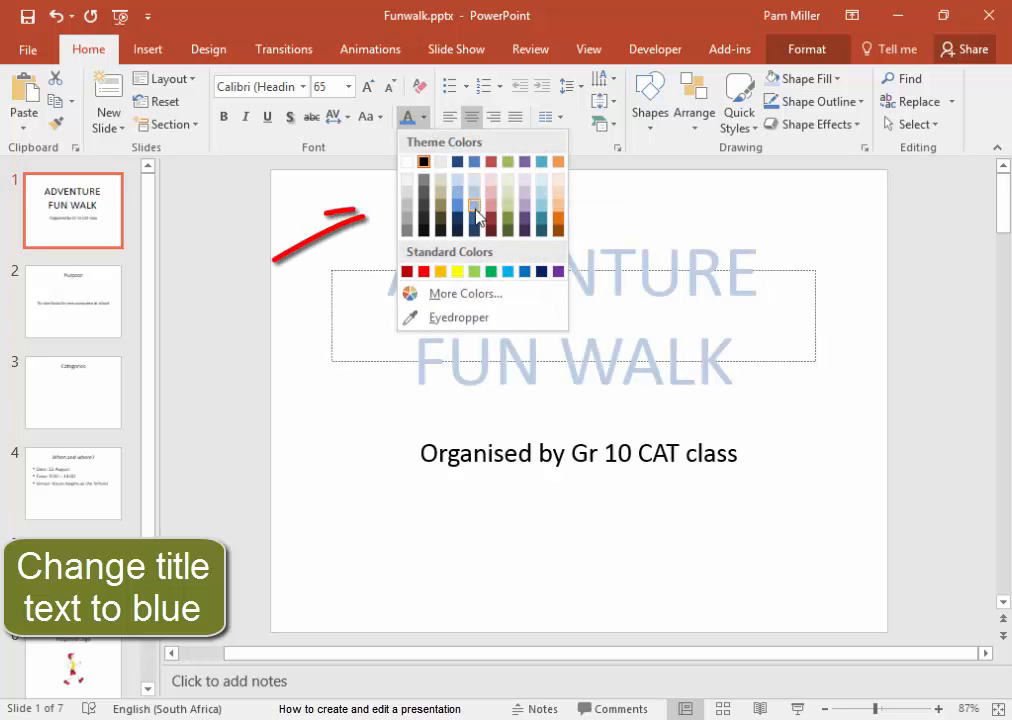
pyautogui.click(474, 194)
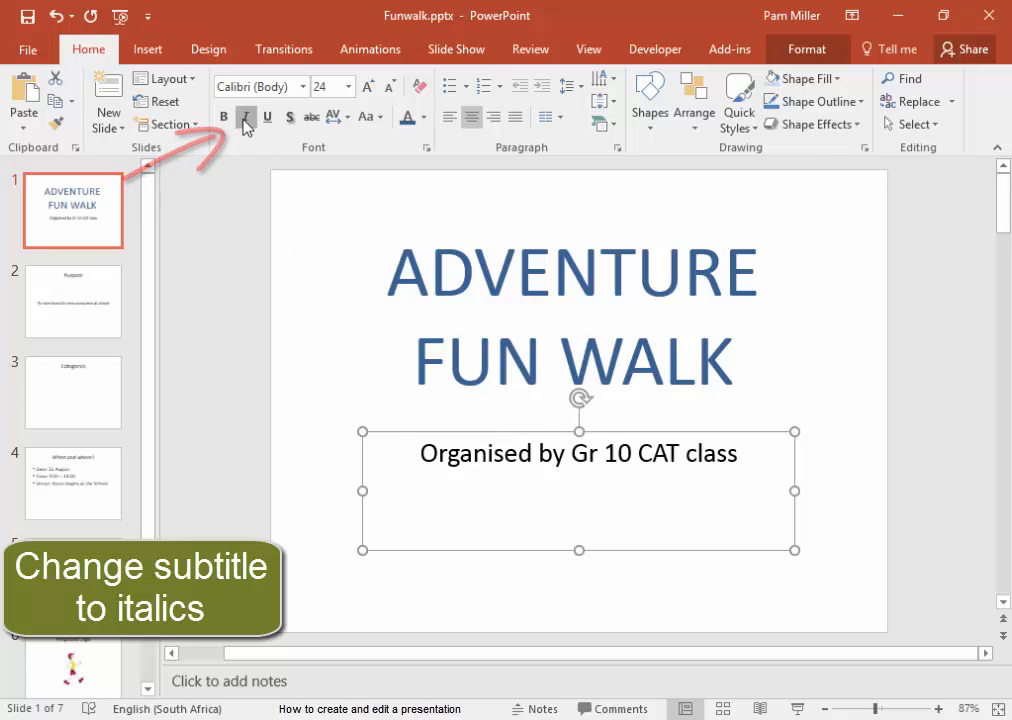
pyautogui.click(244, 116)
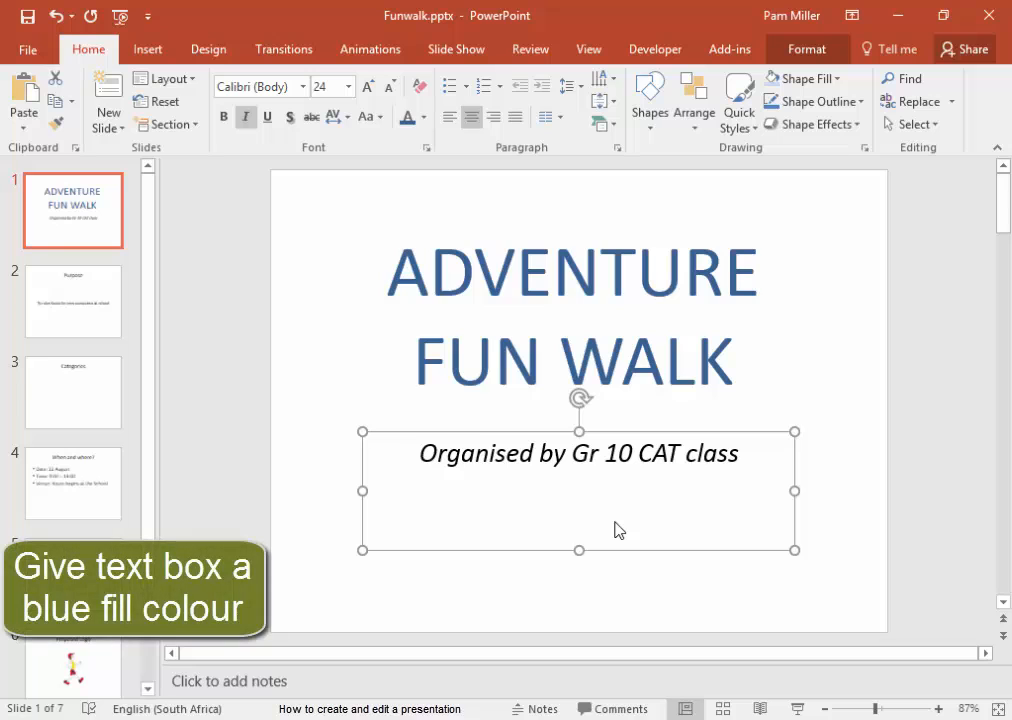
pyautogui.moveTo(696, 416)
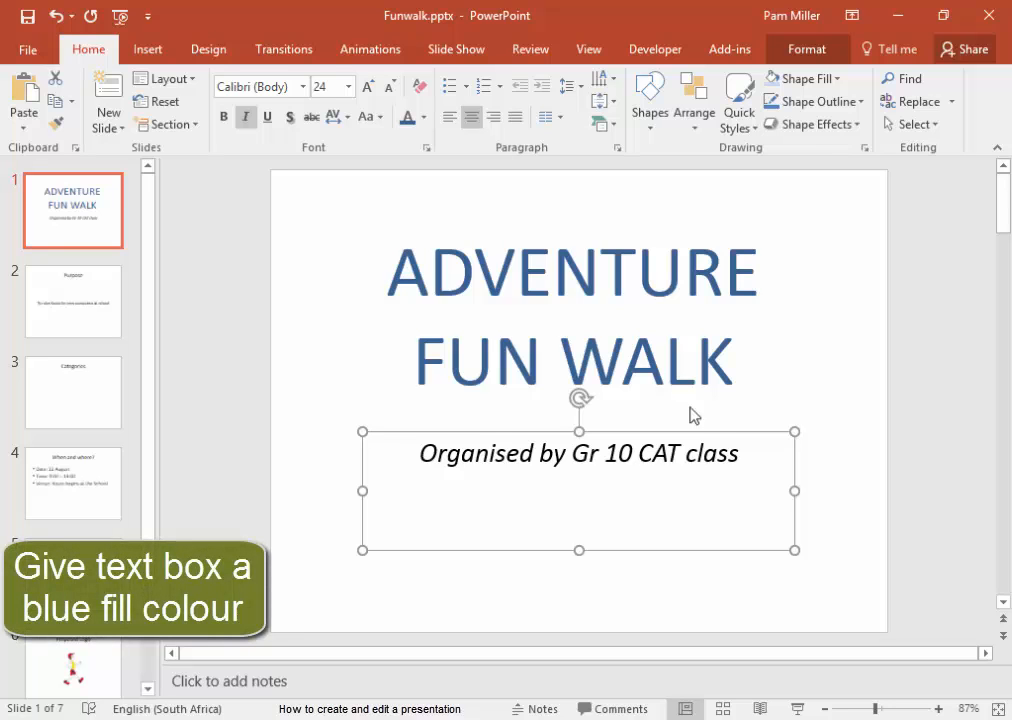
# Step: Fill the subtitle box light blue and align its text to the middle vertically
pyautogui.click(808, 48)
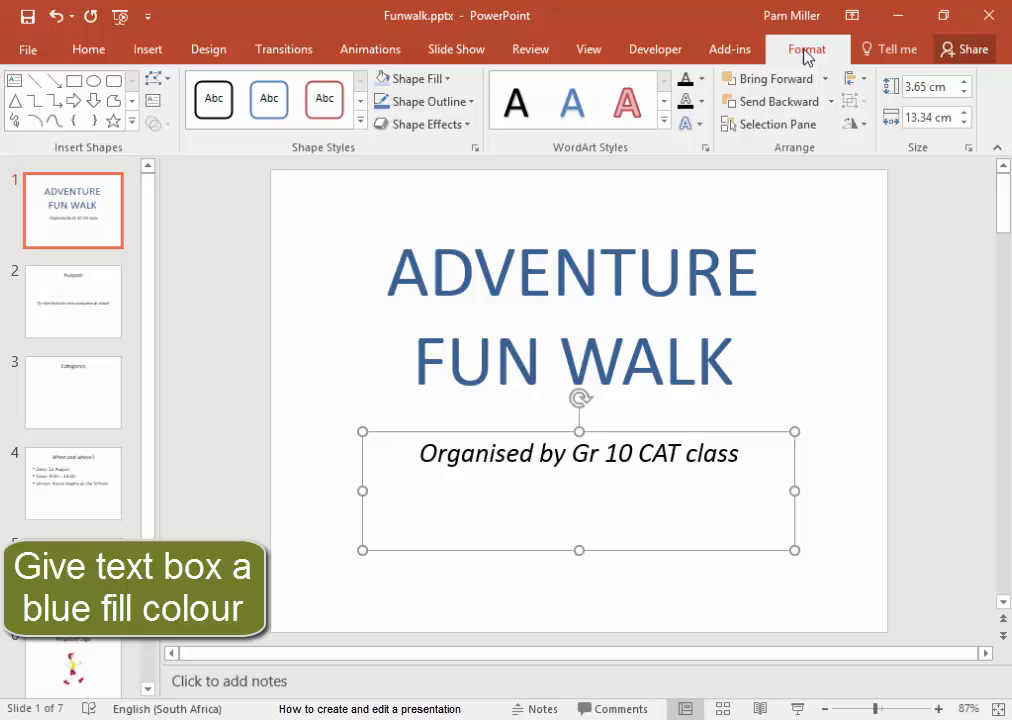
pyautogui.click(414, 78)
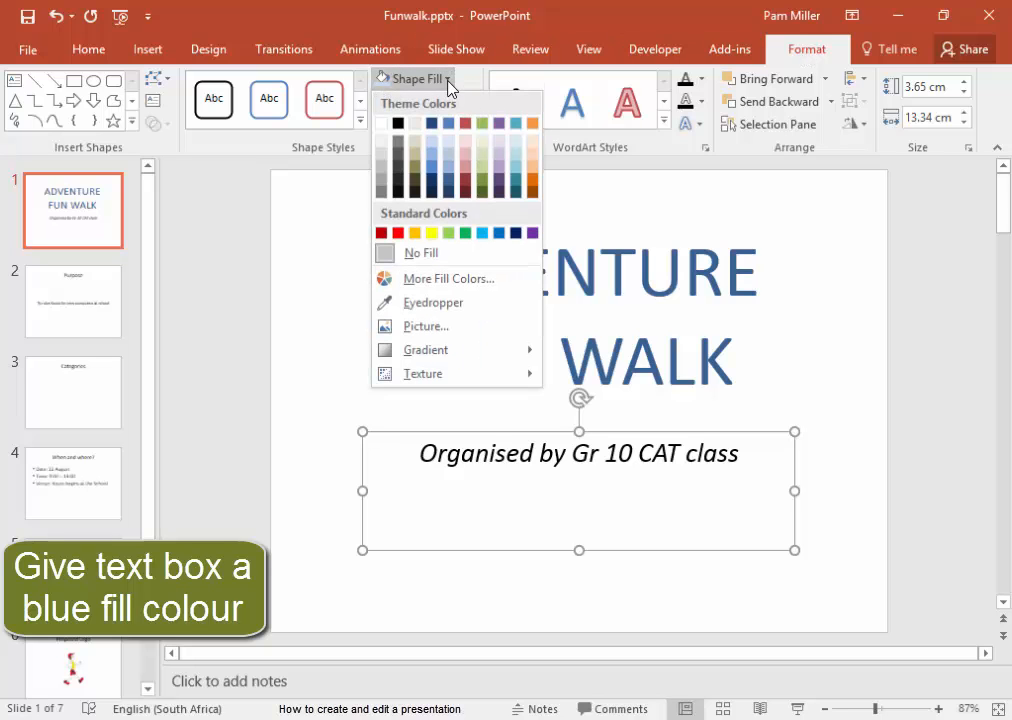
pyautogui.click(466, 160)
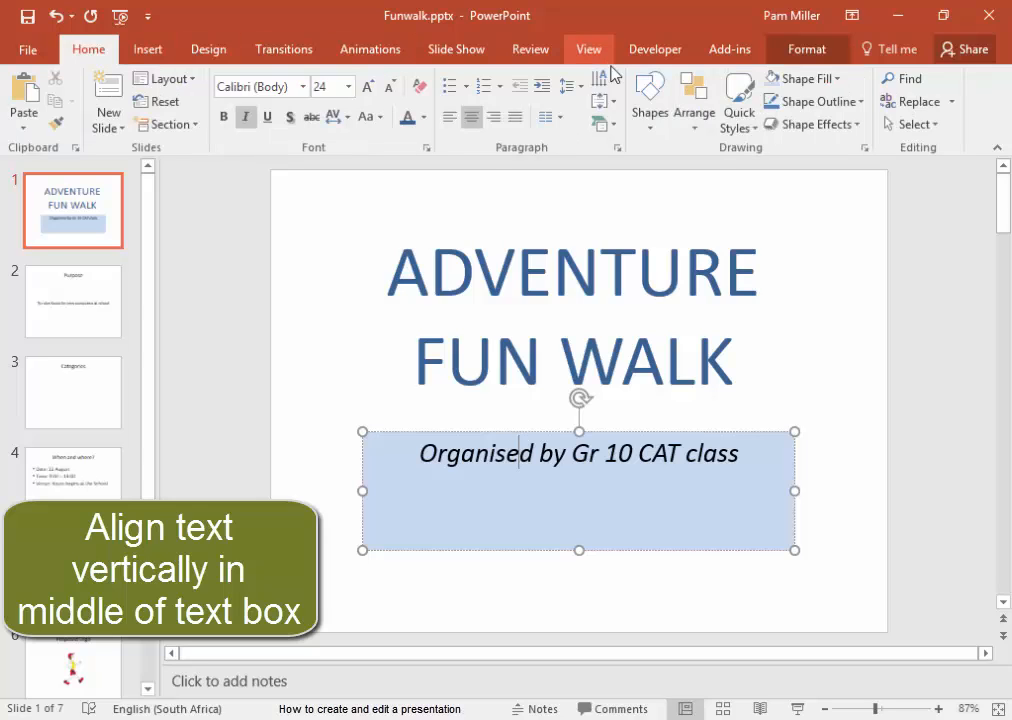
pyautogui.moveTo(604, 104)
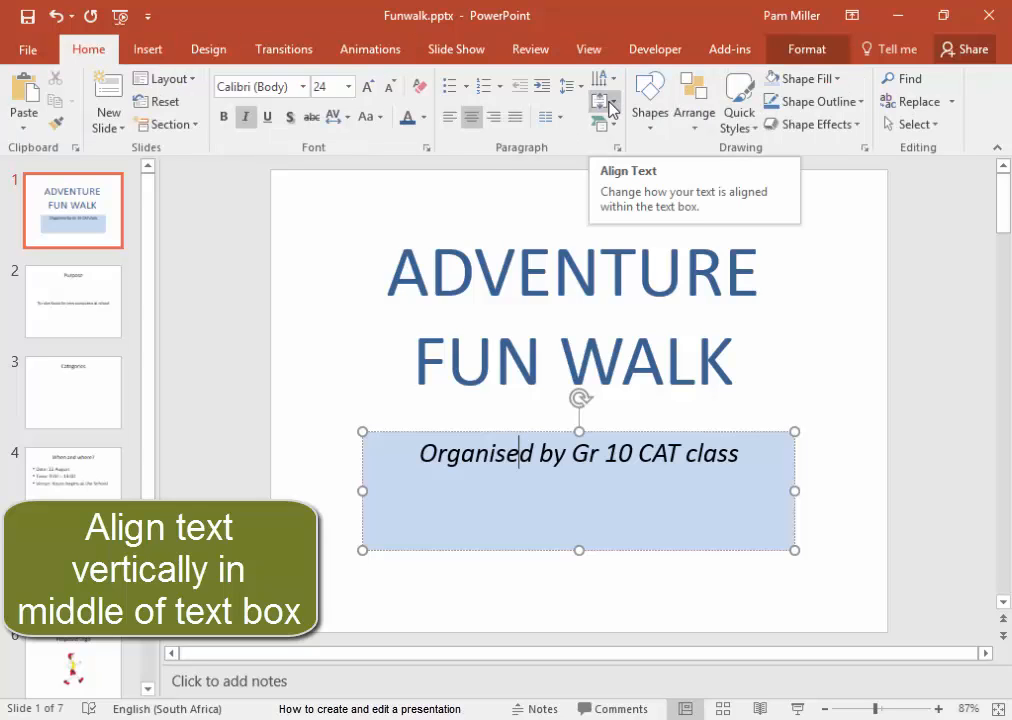
pyautogui.click(602, 102)
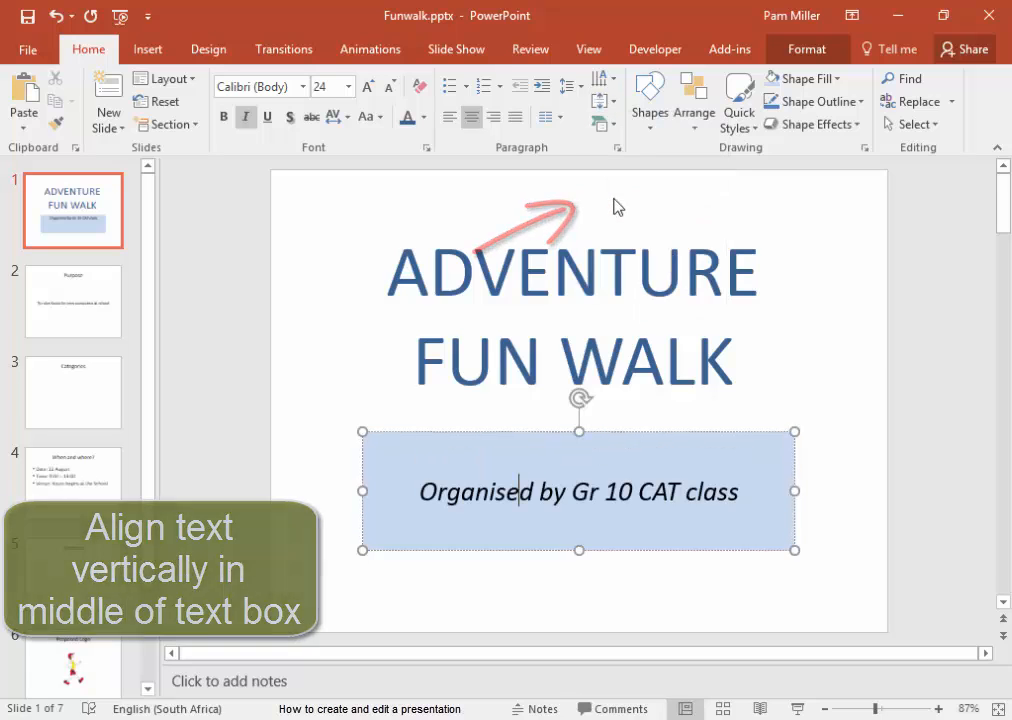
pyautogui.click(572, 316)
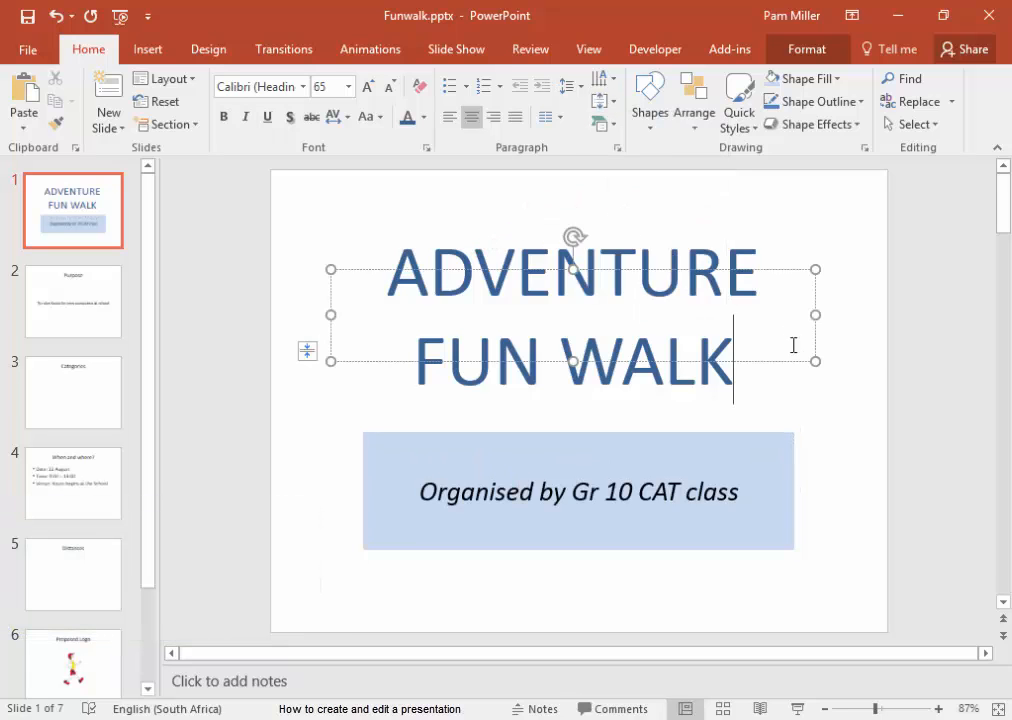
pyautogui.click(72, 300)
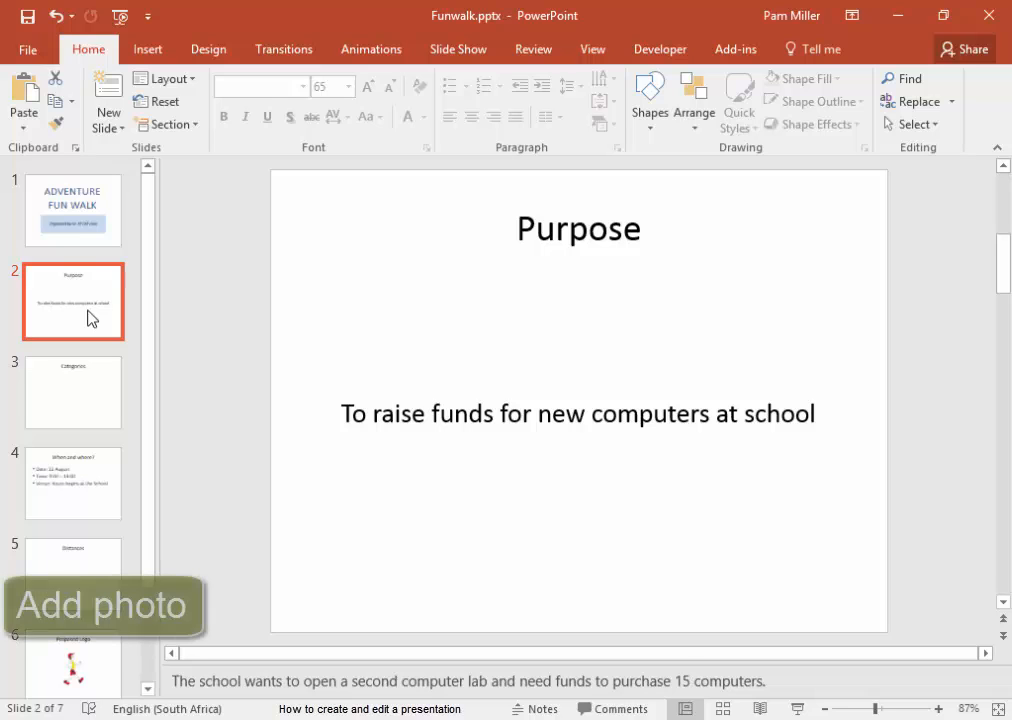
pyautogui.moveTo(164, 78)
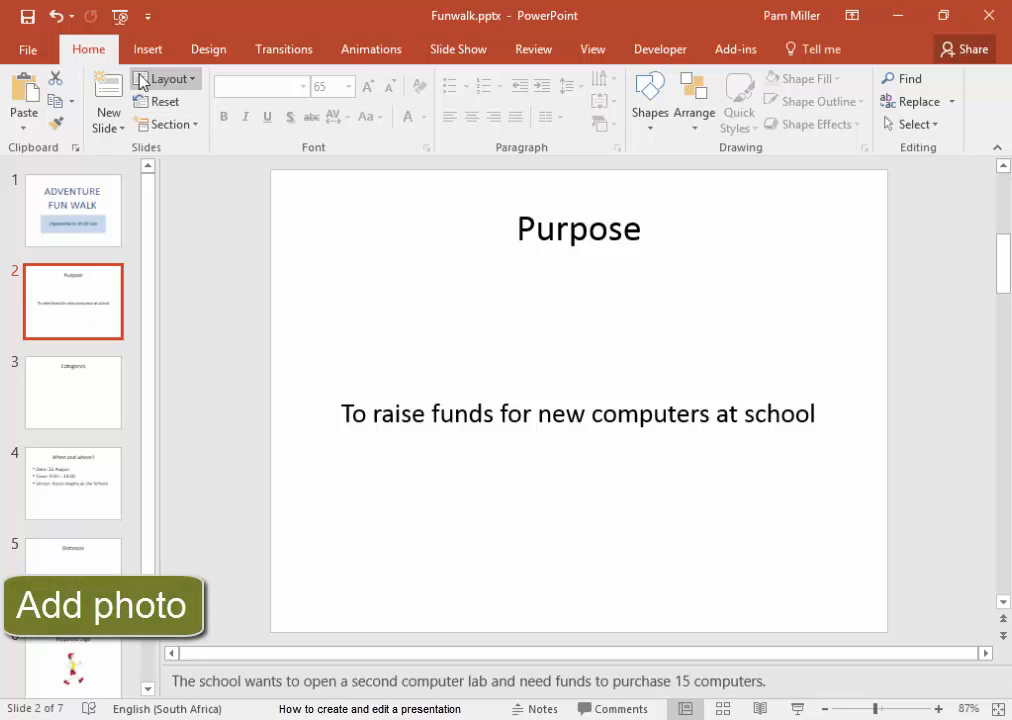
# Step: Insert CLASS1.jpg from Documents > 0000 Sandra > 5_1 Creating and editing presentations
pyautogui.click(148, 48)
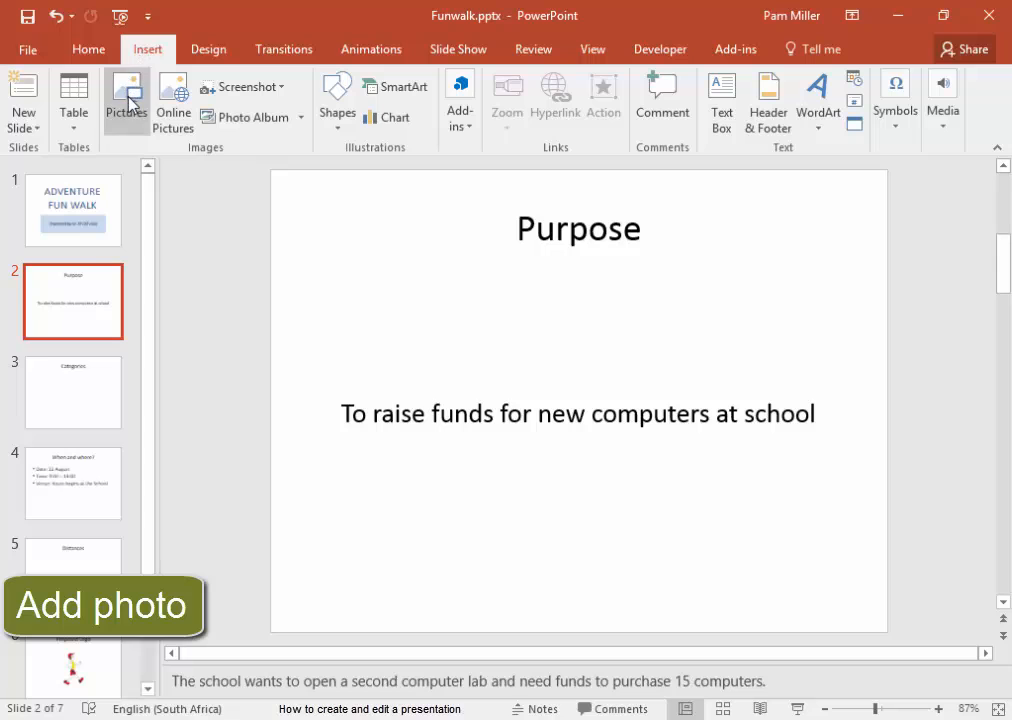
pyautogui.click(126, 96)
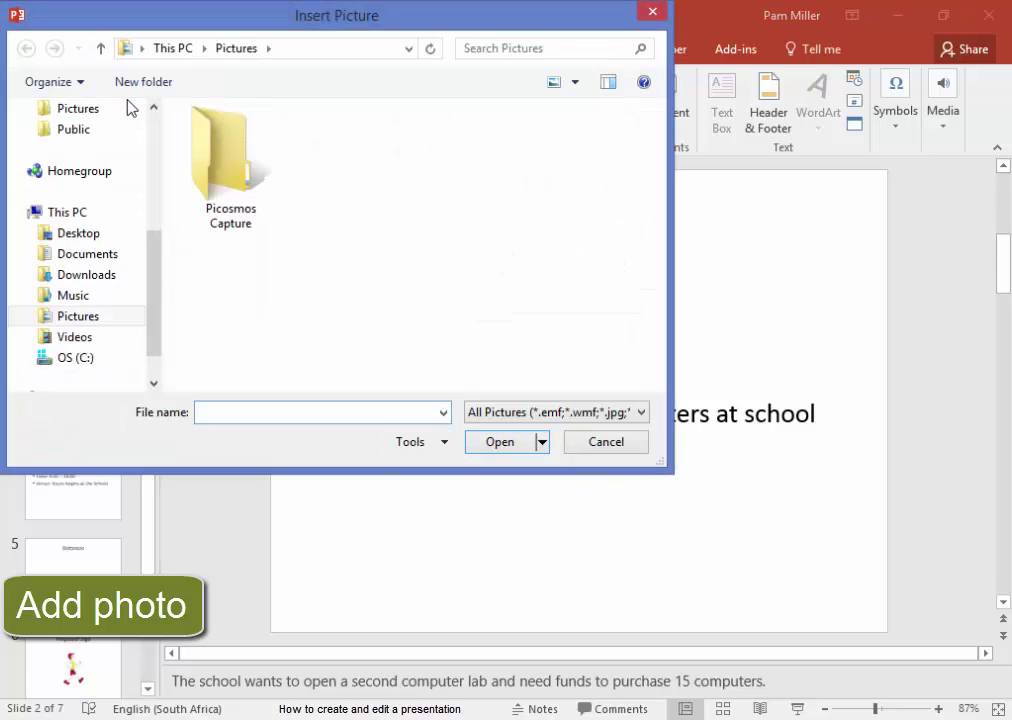
pyautogui.click(88, 252)
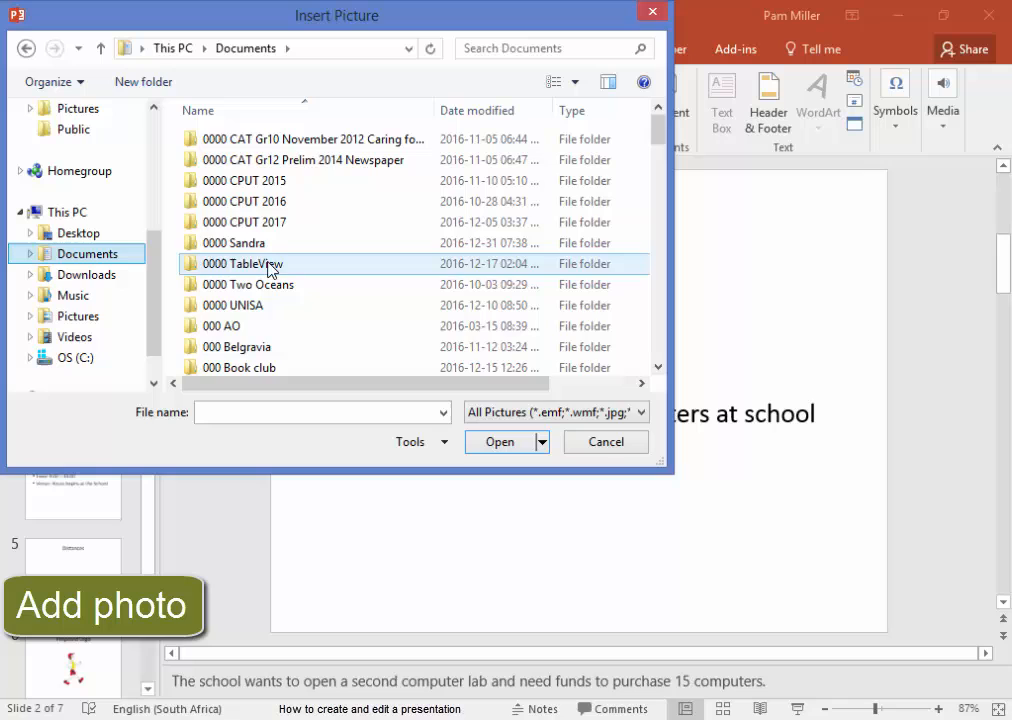
pyautogui.doubleClick(232, 242)
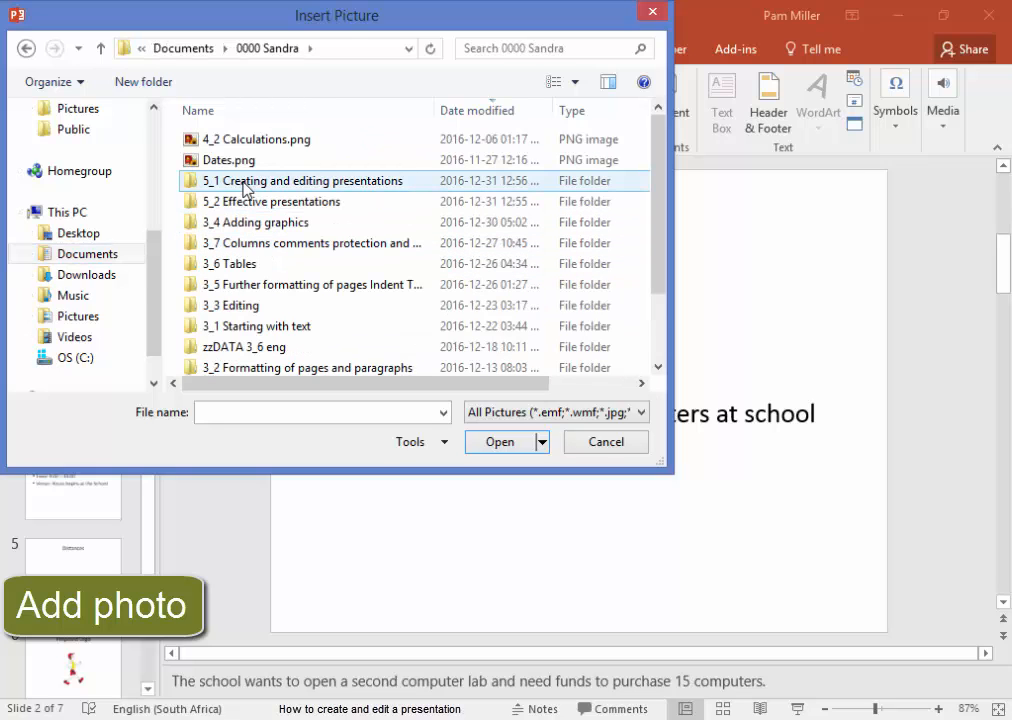
pyautogui.doubleClick(302, 180)
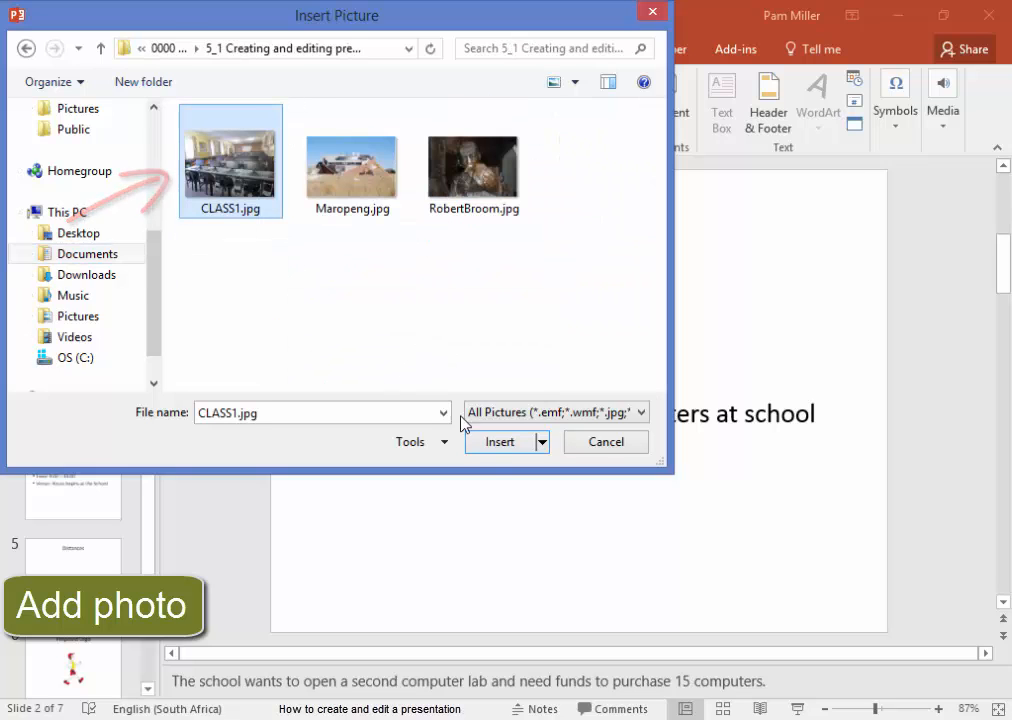
pyautogui.click(500, 442)
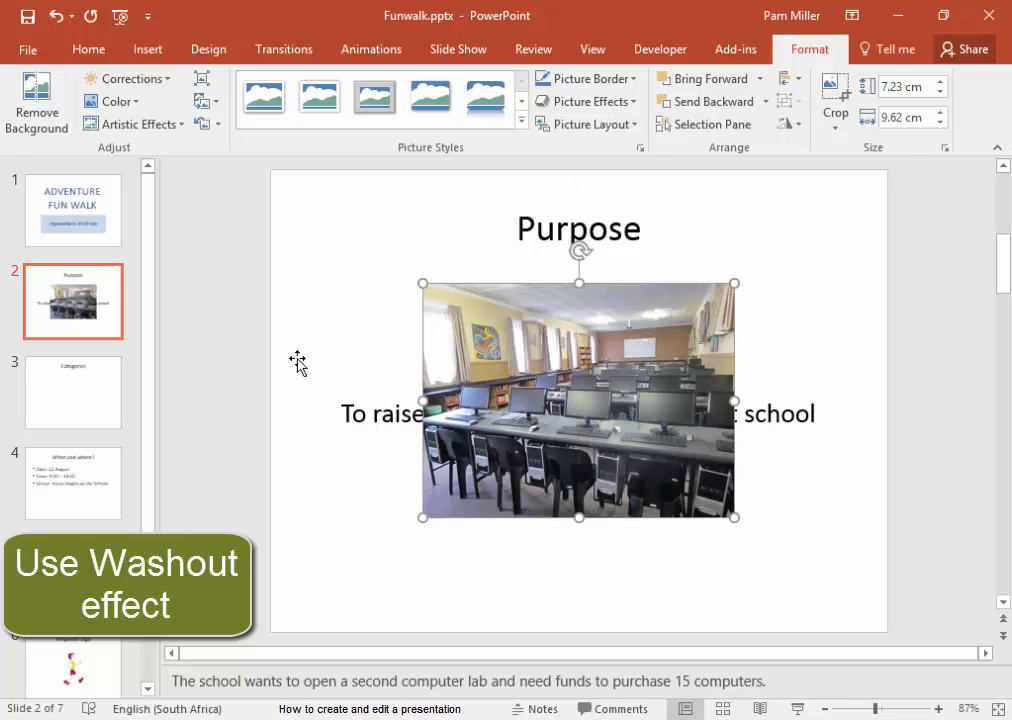
# Step: Recolour the classroom photo as Washout and send it backward behind the text
pyautogui.click(114, 100)
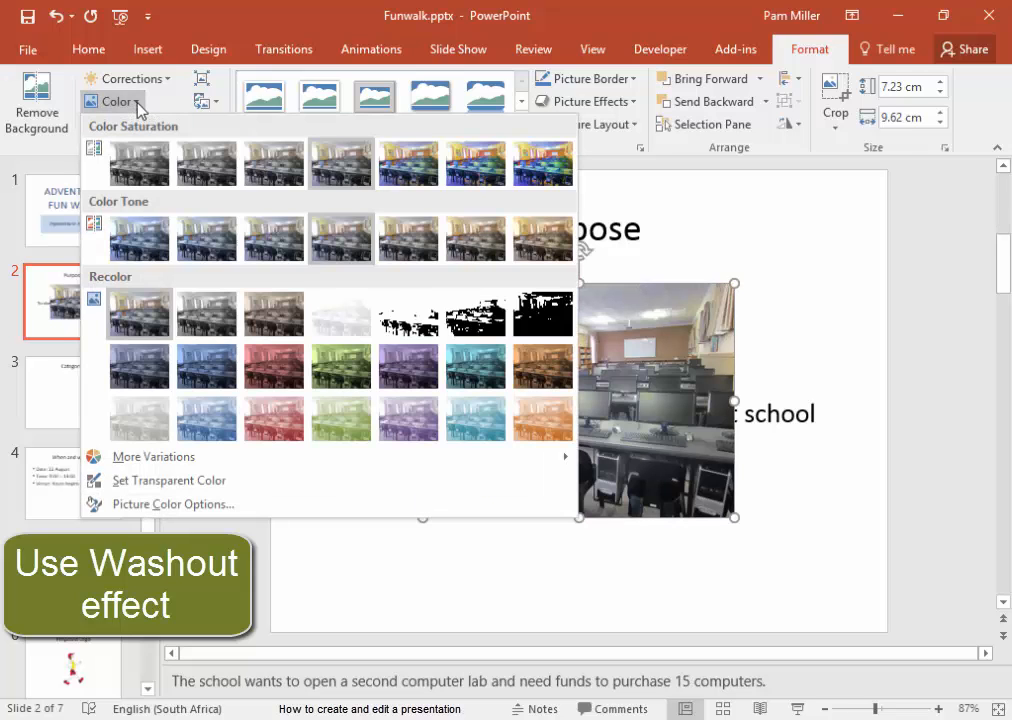
pyautogui.moveTo(140, 420)
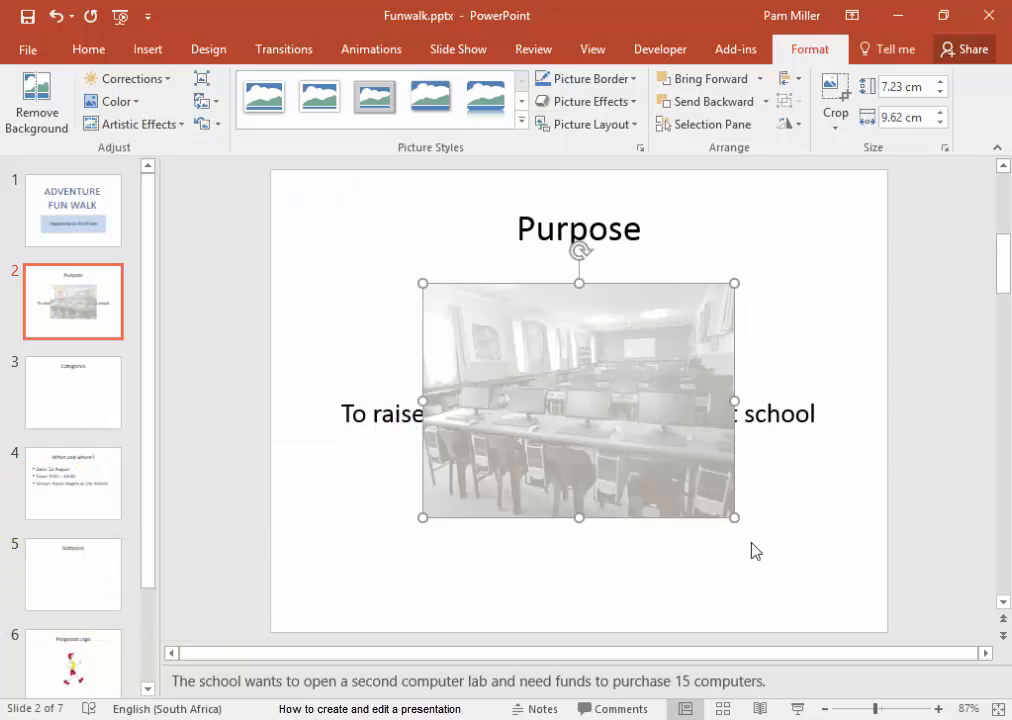
pyautogui.moveTo(600, 504)
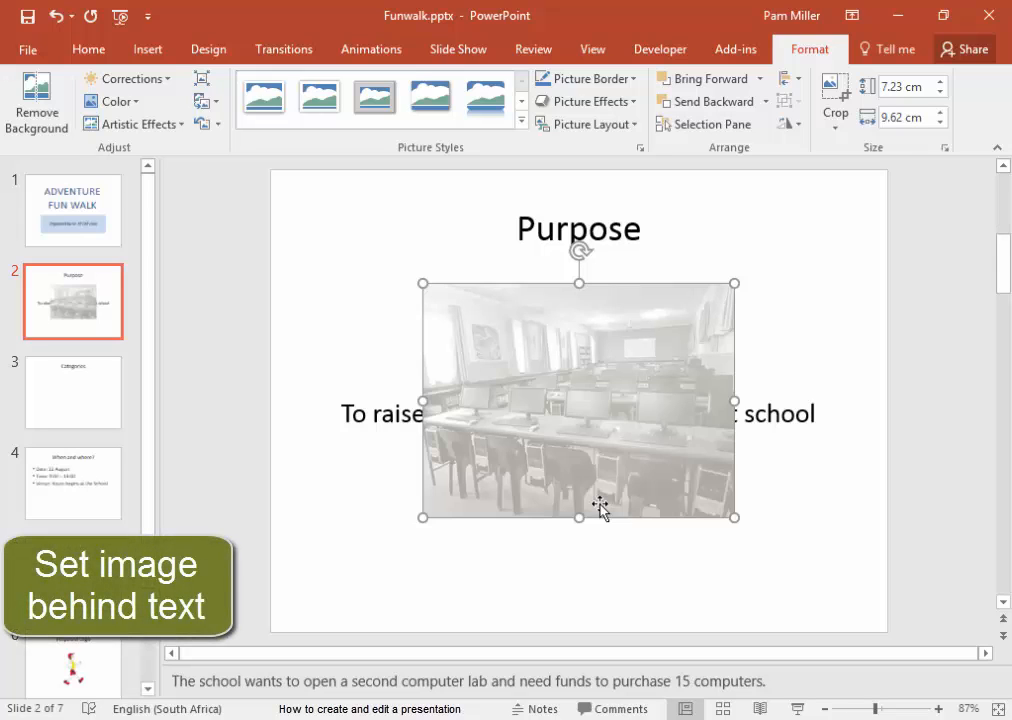
pyautogui.moveTo(710, 100)
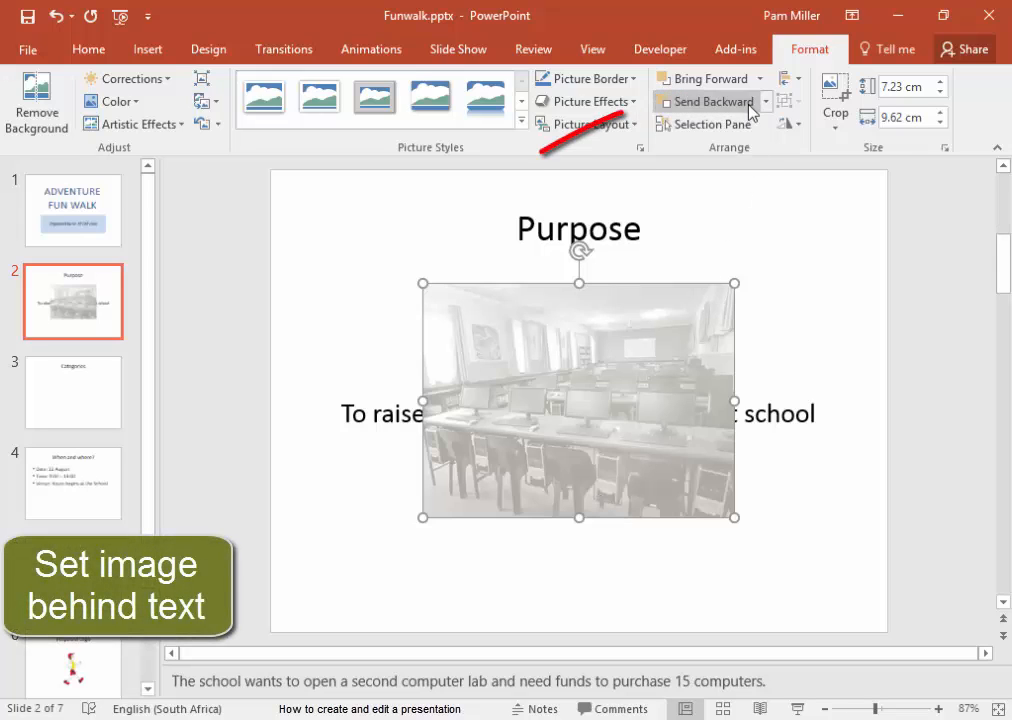
pyautogui.click(712, 100)
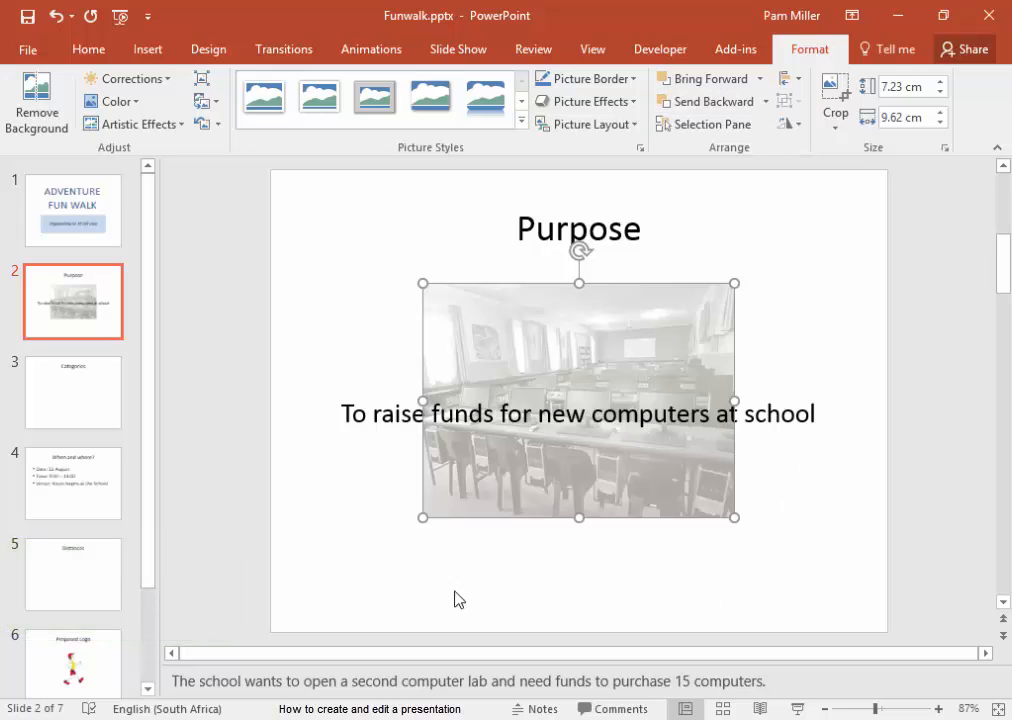
pyautogui.moveTo(84, 432)
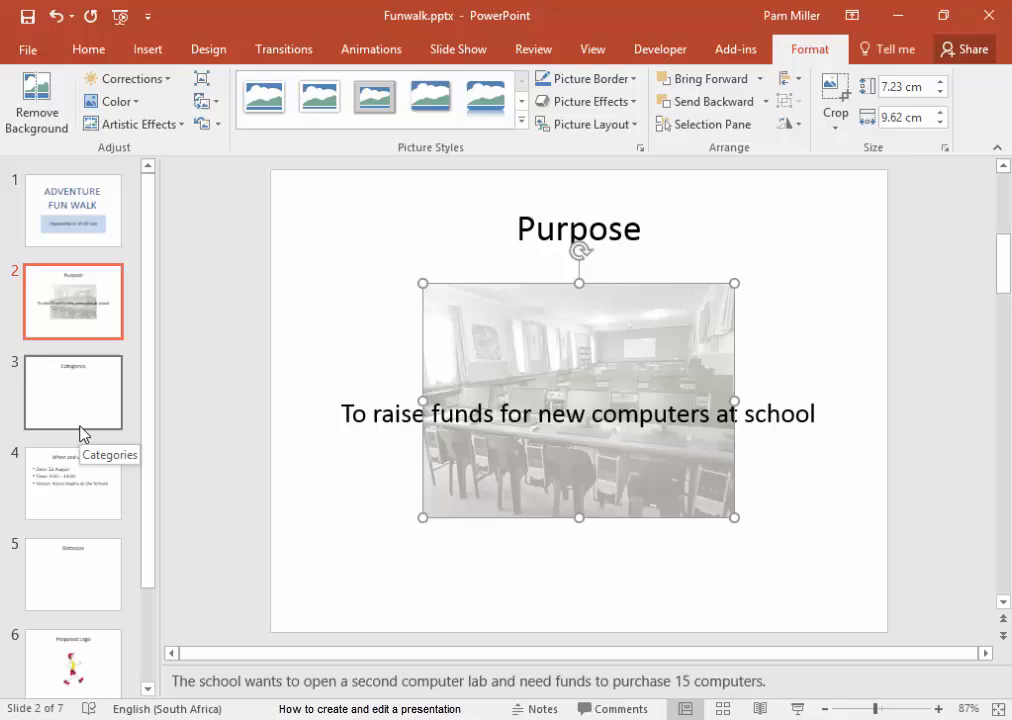
# Step: Apply the Title and Content layout to the Categories slide
pyautogui.click(72, 392)
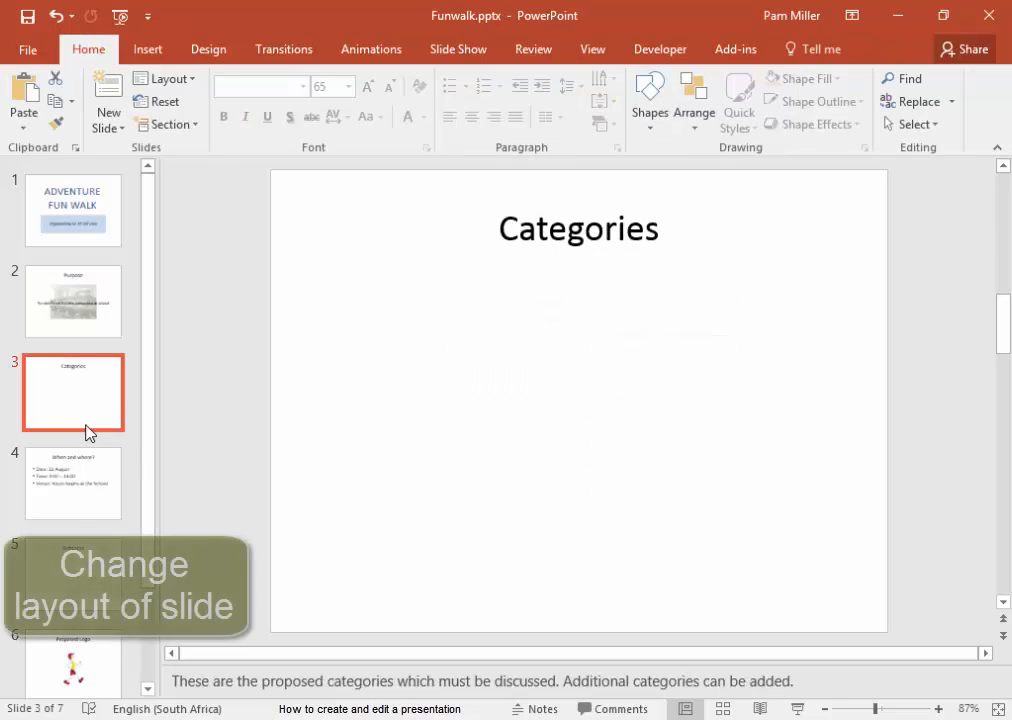
pyautogui.moveTo(590, 512)
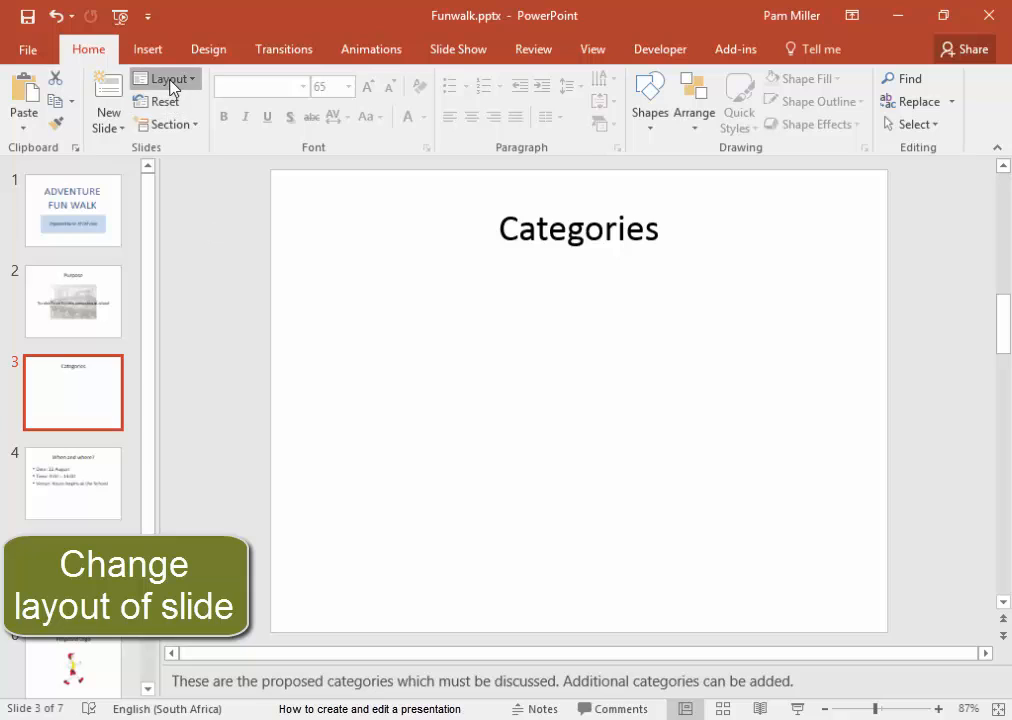
pyautogui.click(168, 80)
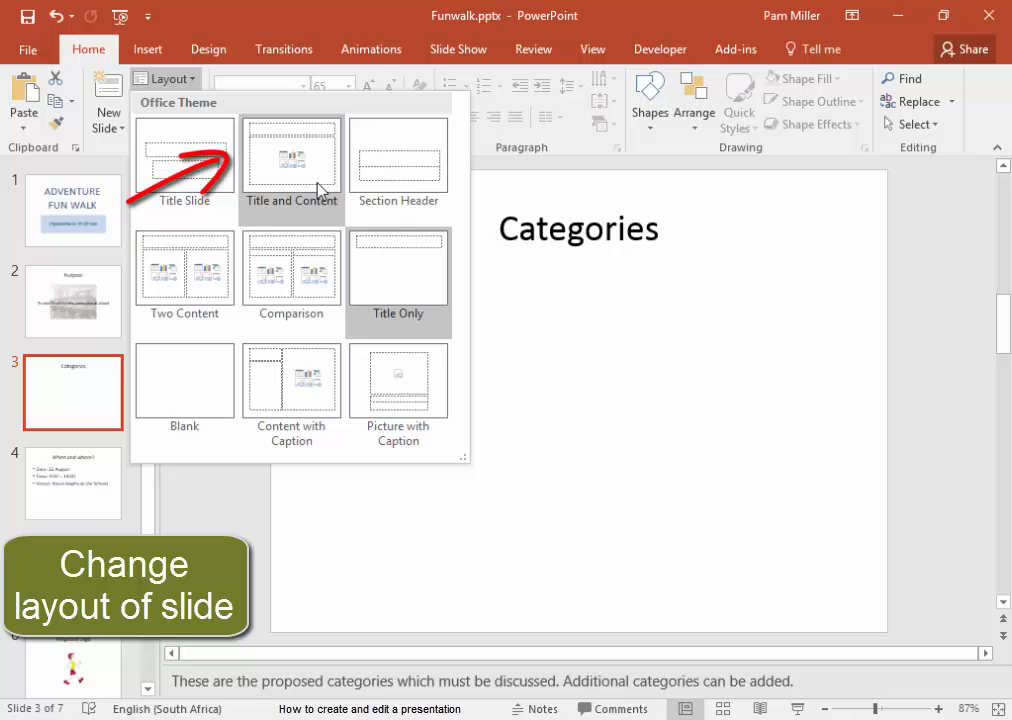
pyautogui.click(292, 156)
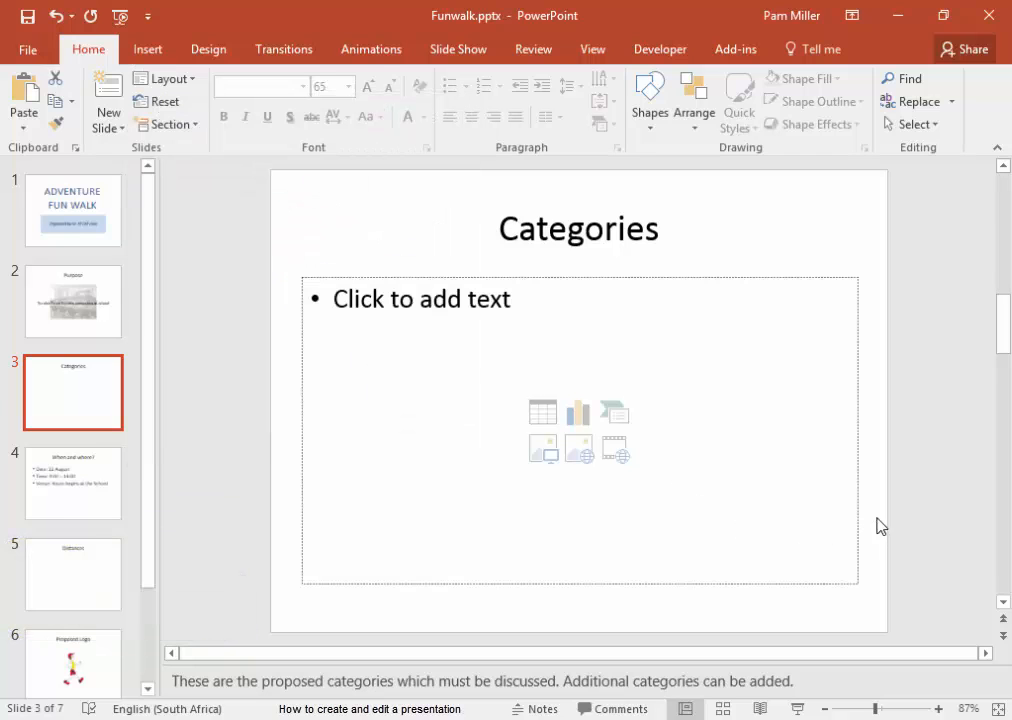
pyautogui.moveTo(784, 544)
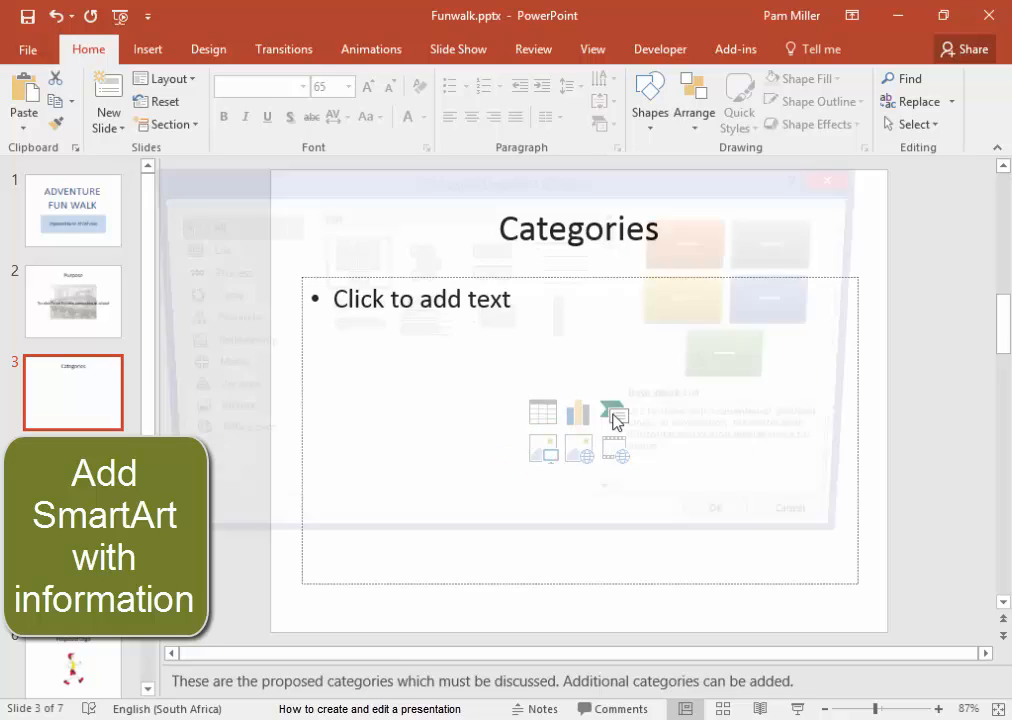
# Step: Insert a Vertical Box List SmartArt into the Categories content placeholder
pyautogui.click(612, 412)
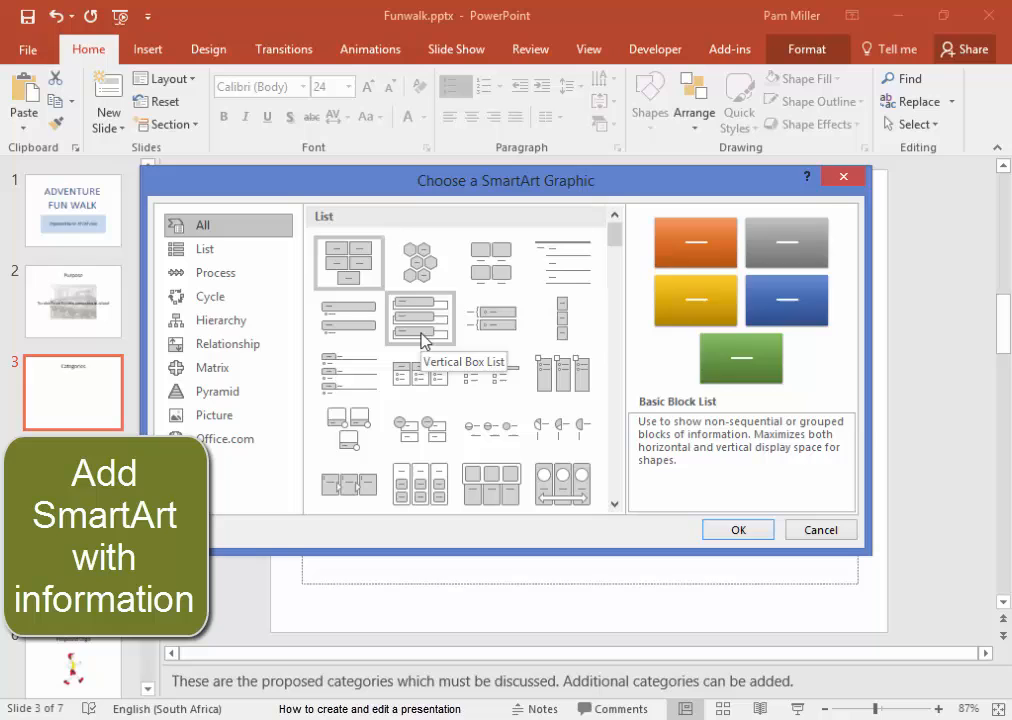
pyautogui.click(492, 374)
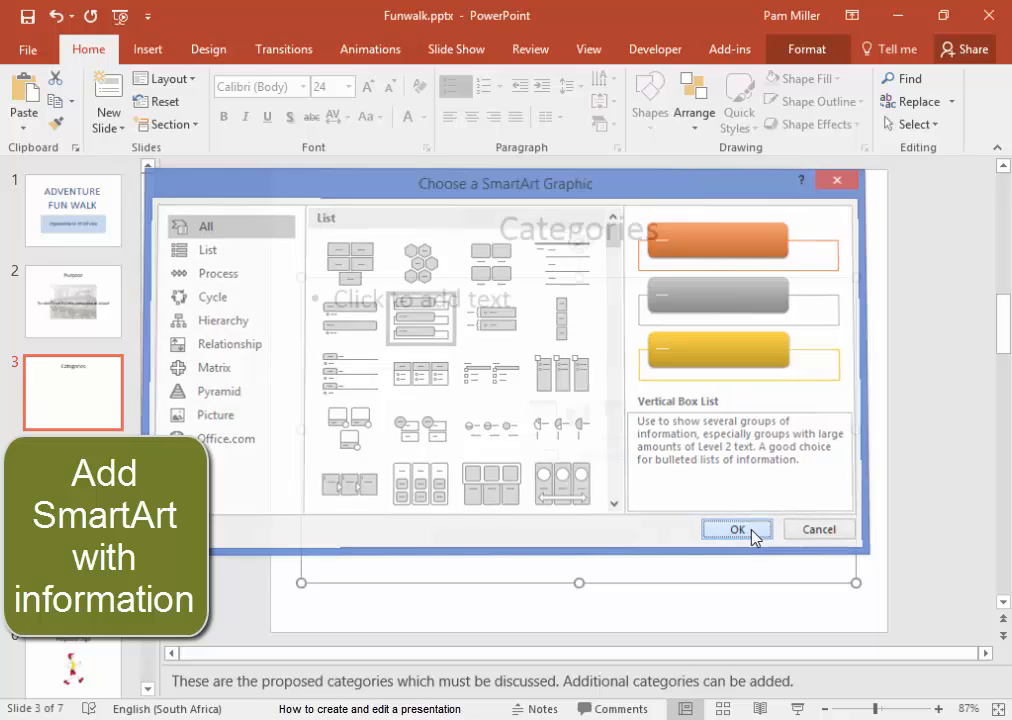
pyautogui.click(736, 528)
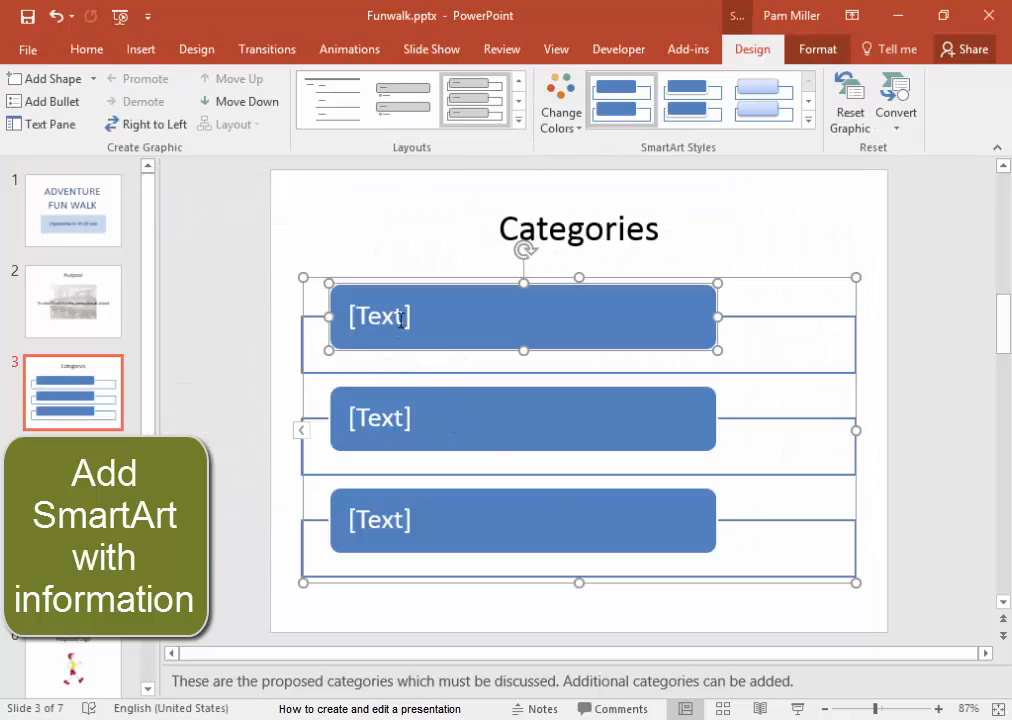
pyautogui.moveTo(398, 496)
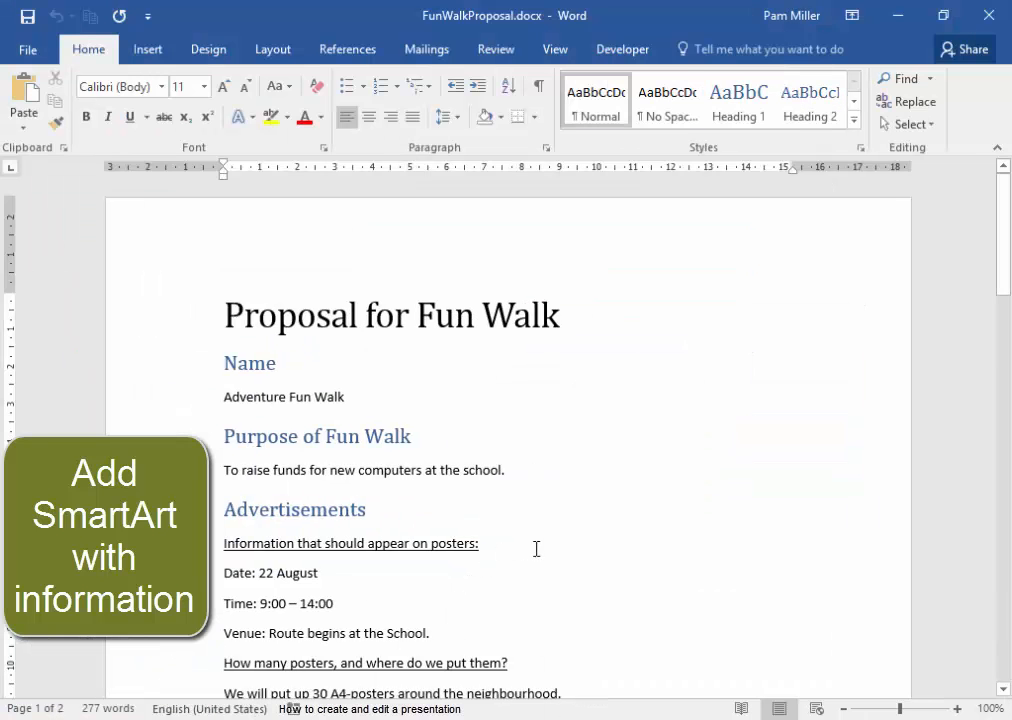
# Step: Scroll the Word proposal to Categories and select the 8 – 16 text
pyautogui.scroll(-3)
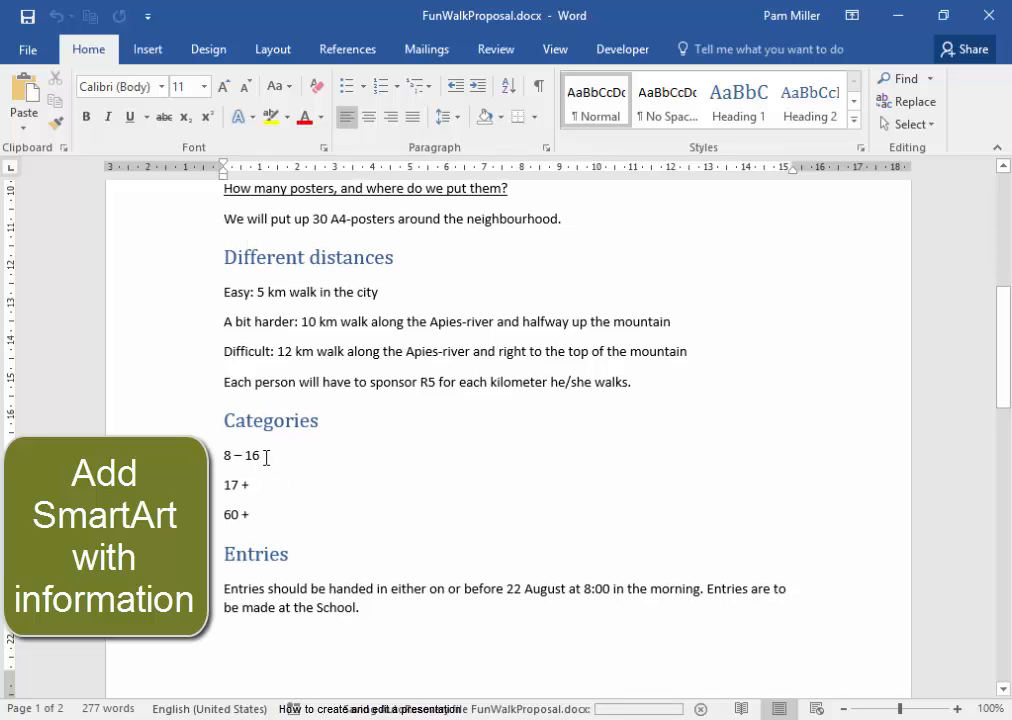
pyautogui.doubleClick(240, 456)
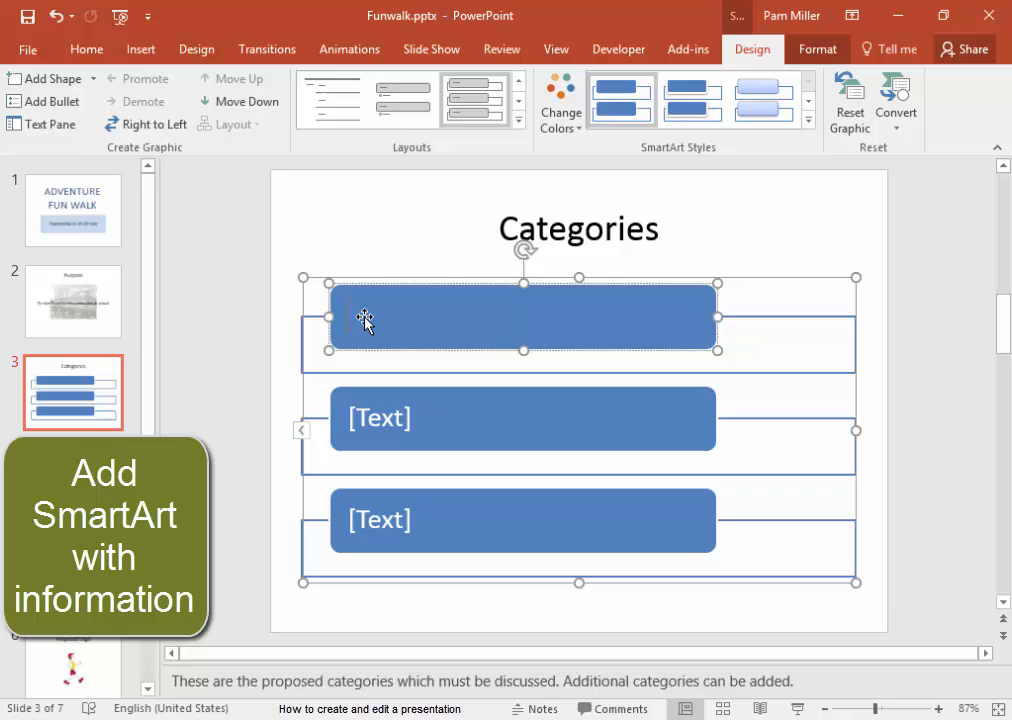
# Step: Enter 8 – 16, 17+ and 60+ into the three SmartArt boxes
pyautogui.write('8 – 16')
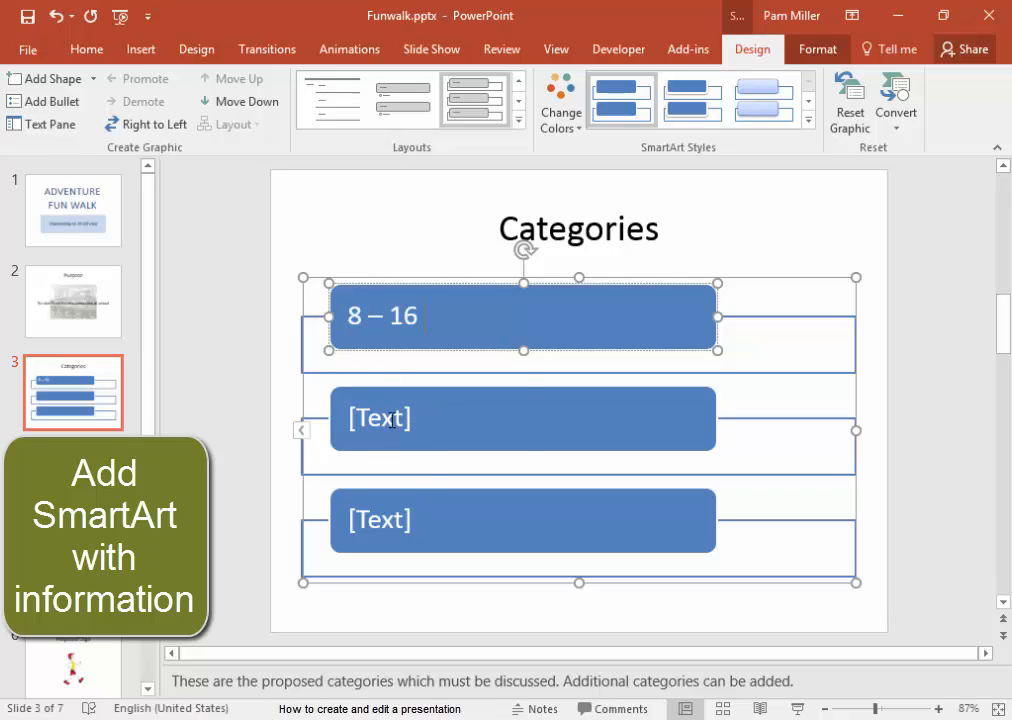
pyautogui.click(520, 418)
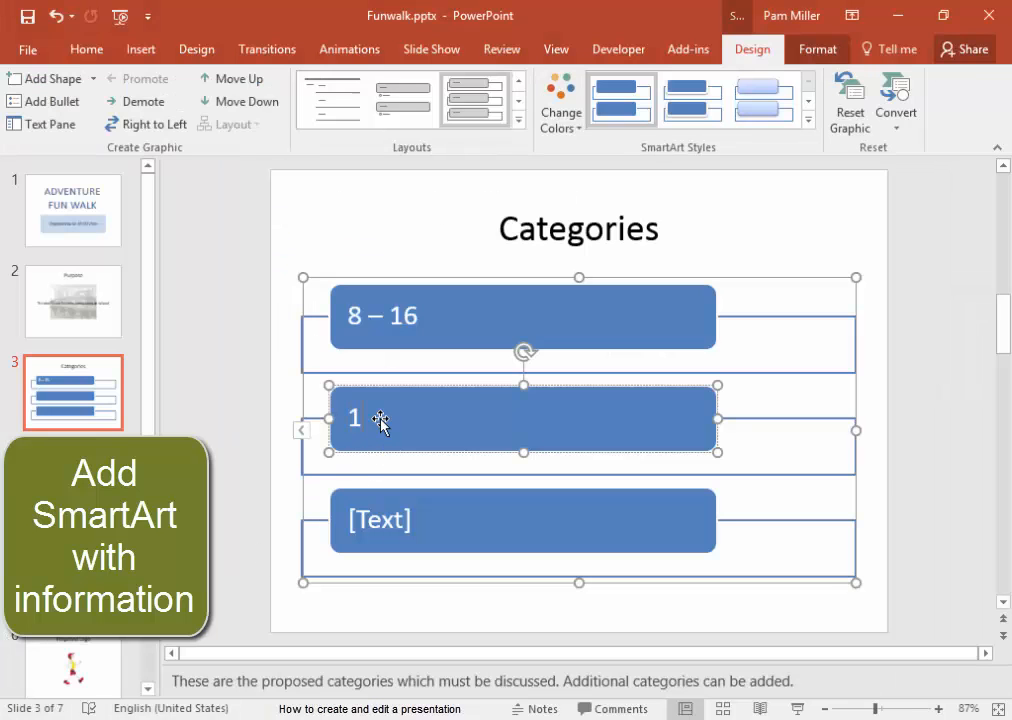
pyautogui.write('17+')
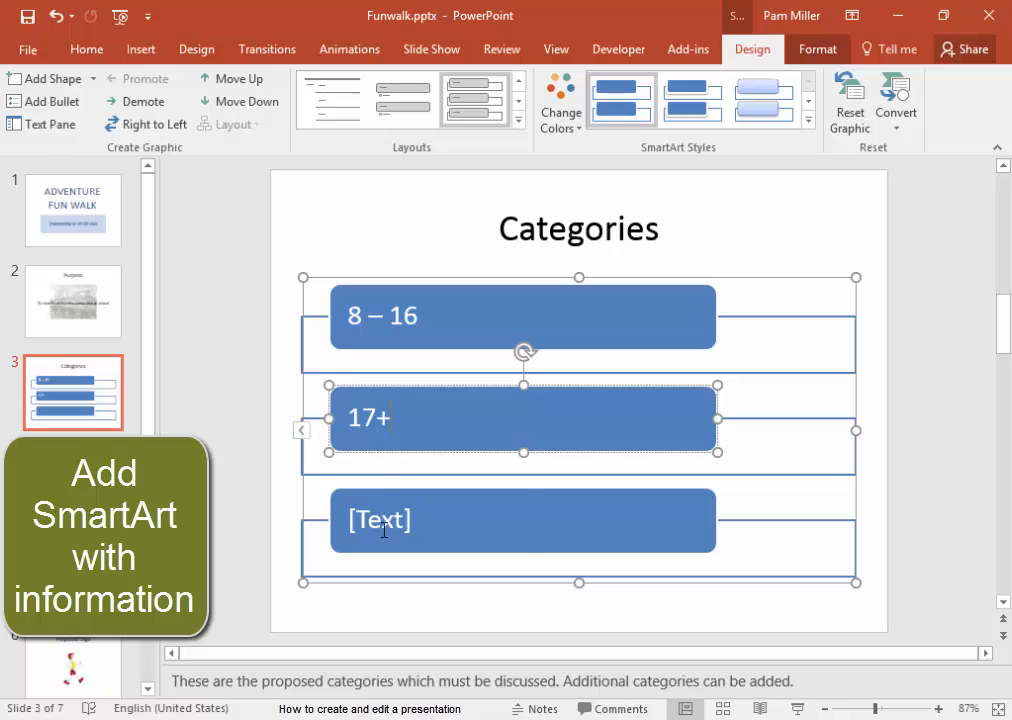
pyautogui.write('60+')
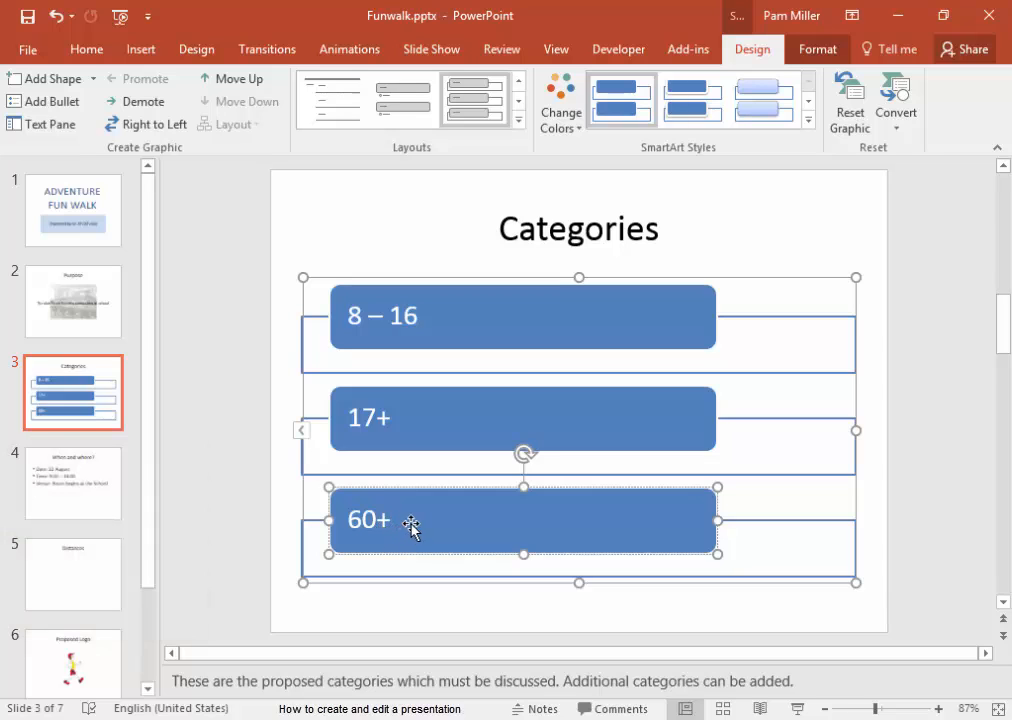
pyautogui.click(72, 482)
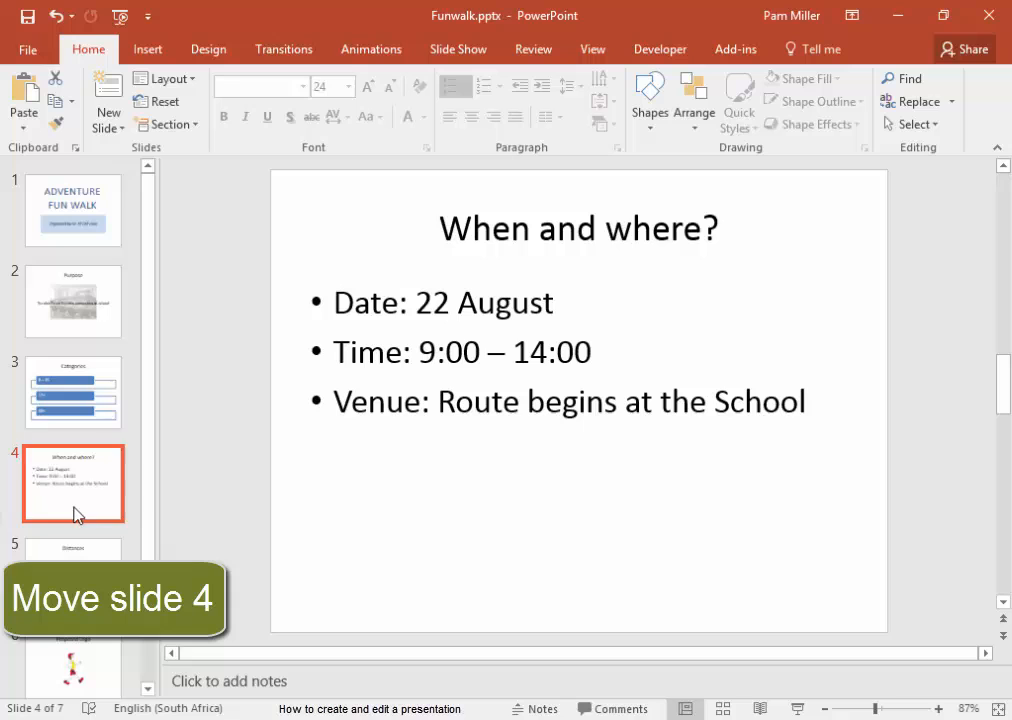
# Step: Drag the When and where? slide into third position, above Categories
pyautogui.moveTo(72, 482); pyautogui.dragTo(96, 376)
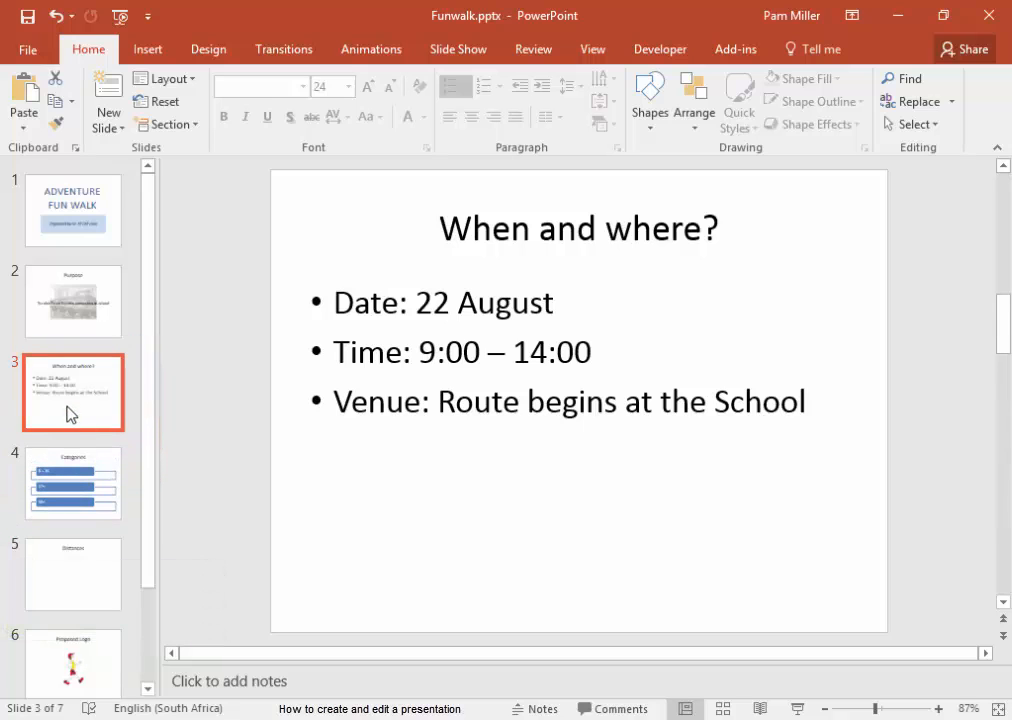
# Step: Space the When and where? bullets at 1.5 lines, then move to the Distances slide
pyautogui.click(452, 400)
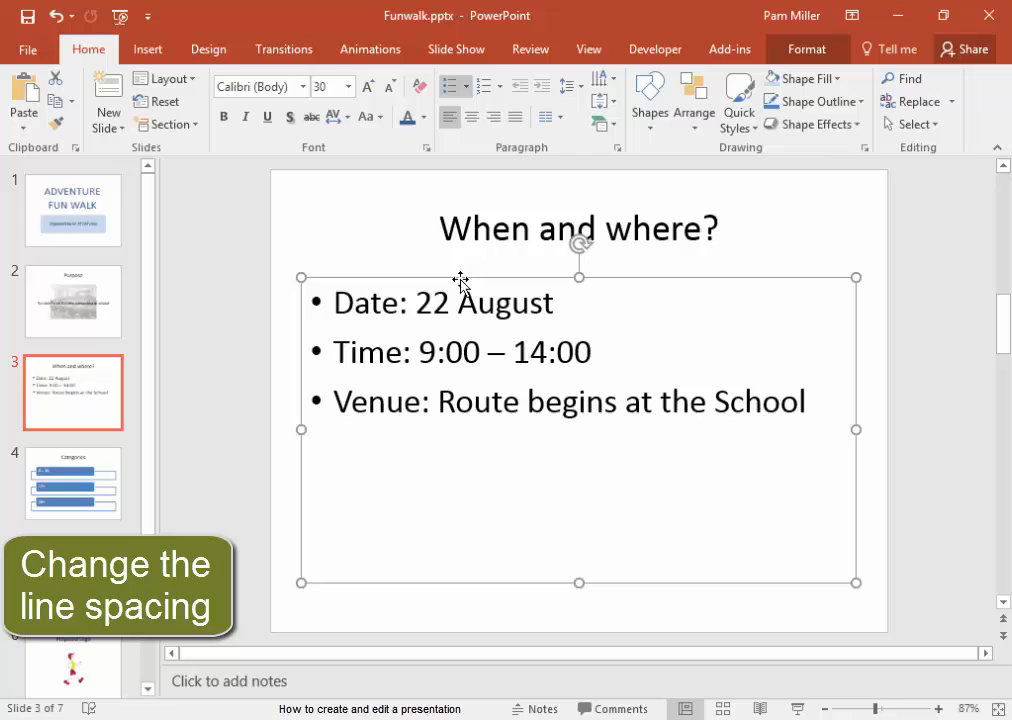
pyautogui.moveTo(590, 166)
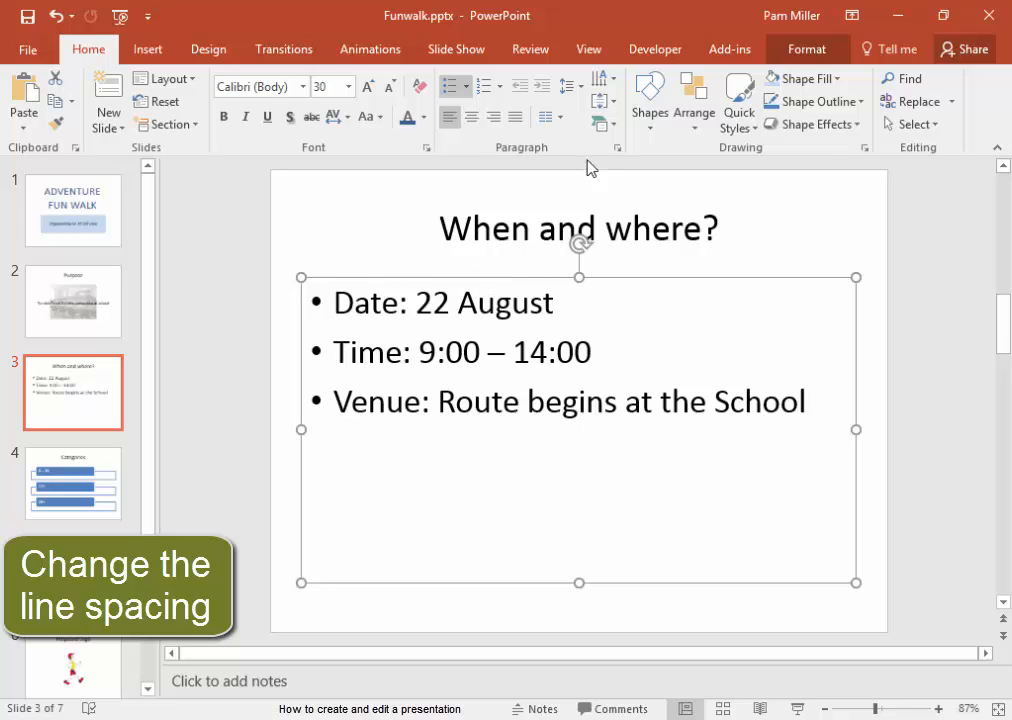
pyautogui.moveTo(572, 86)
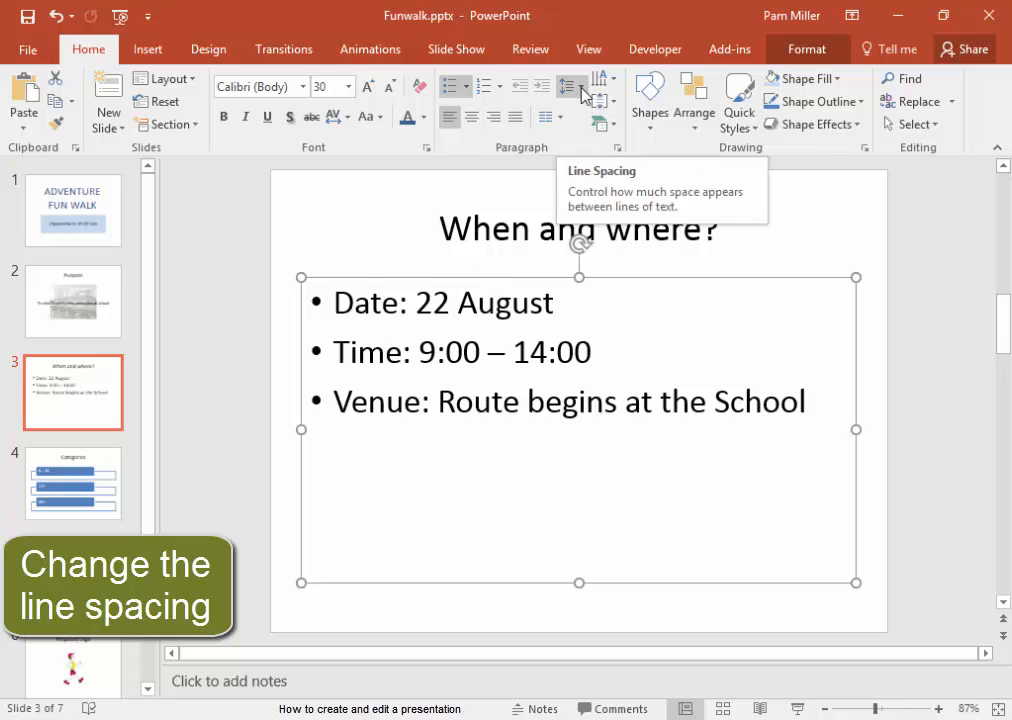
pyautogui.click(572, 88)
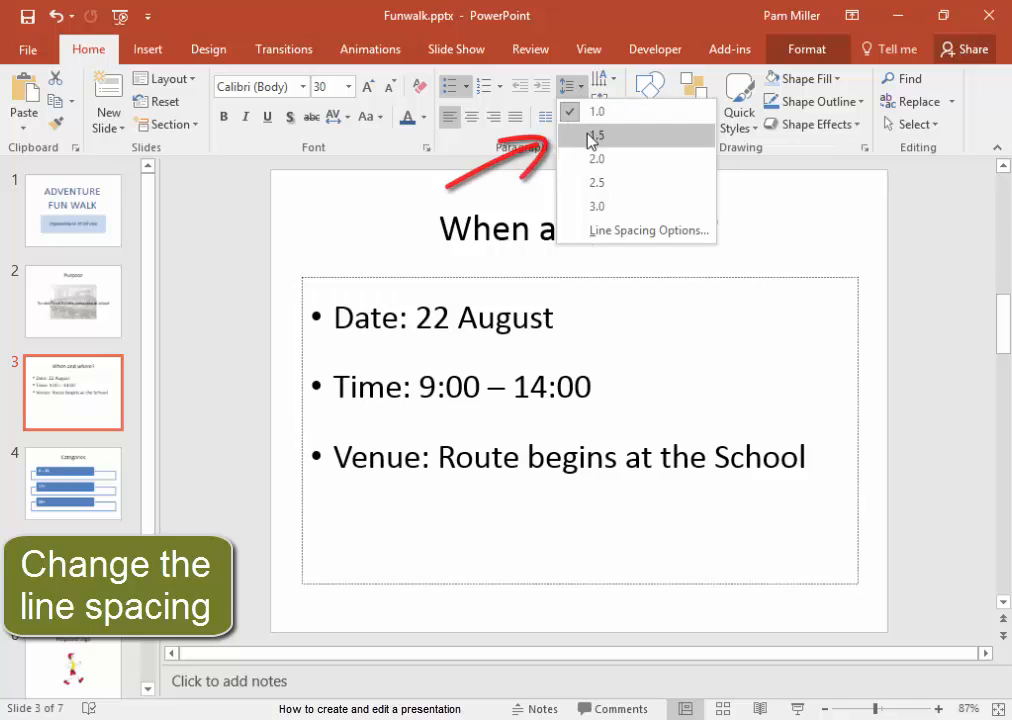
pyautogui.click(596, 136)
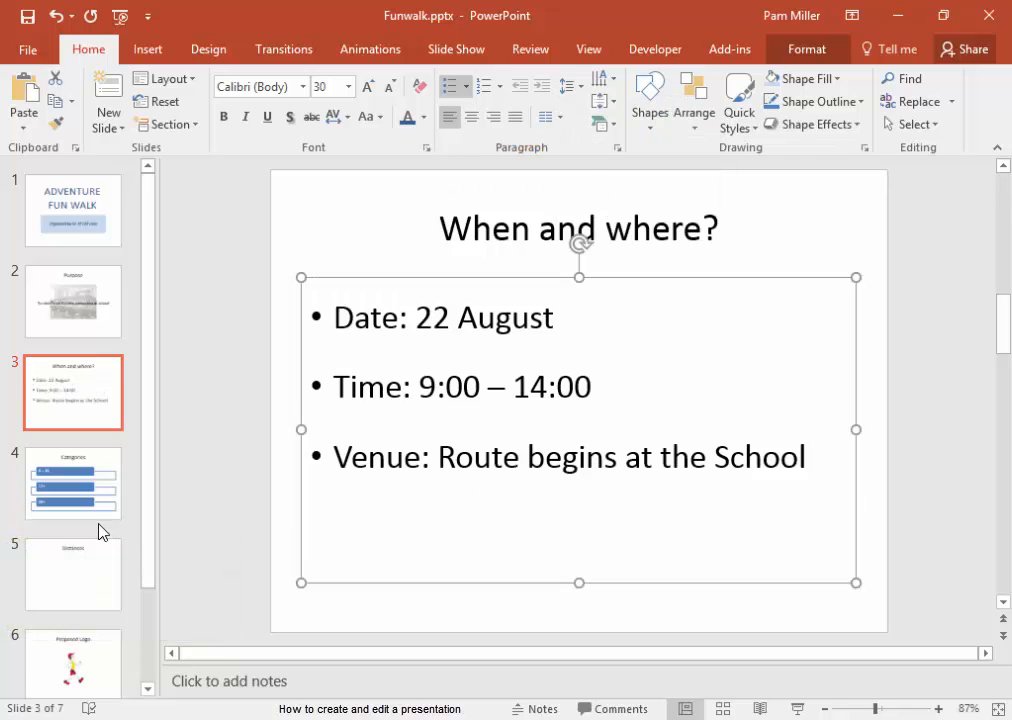
pyautogui.click(72, 572)
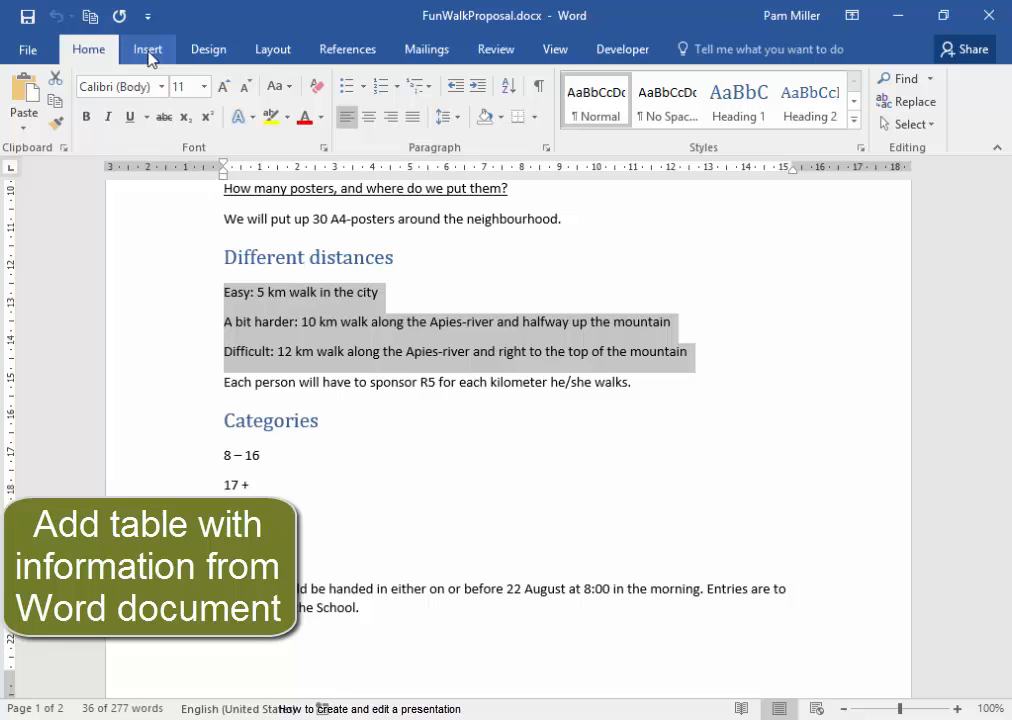
# Step: Convert the three distance lines (Easy, A bit harder, Difficult) into a two-column table
pyautogui.click(148, 48)
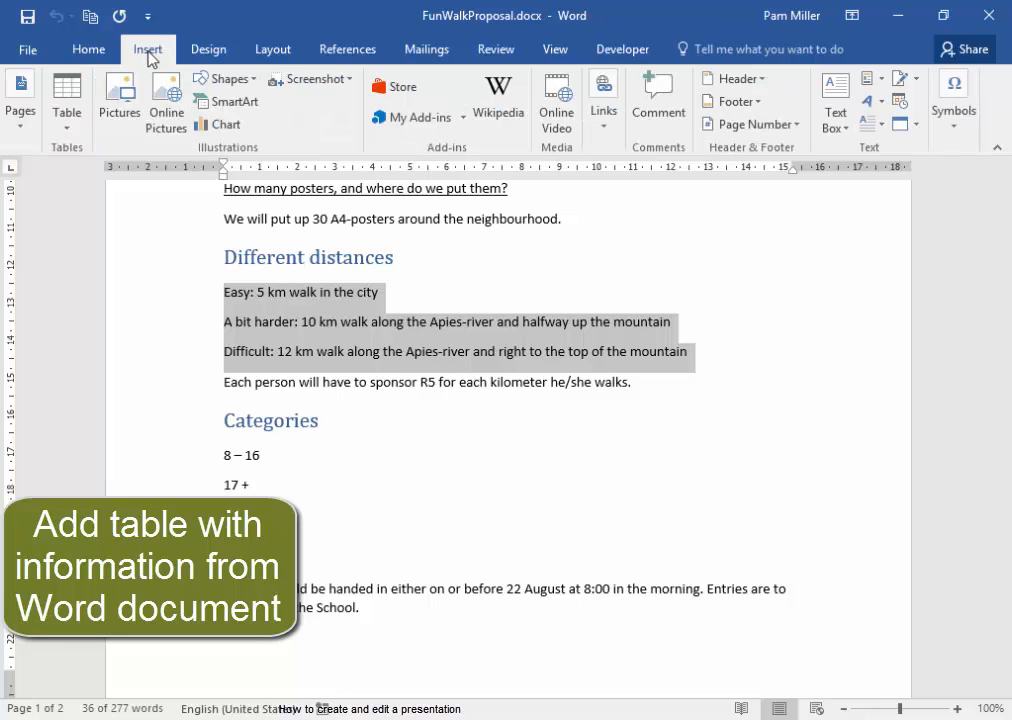
pyautogui.click(66, 100)
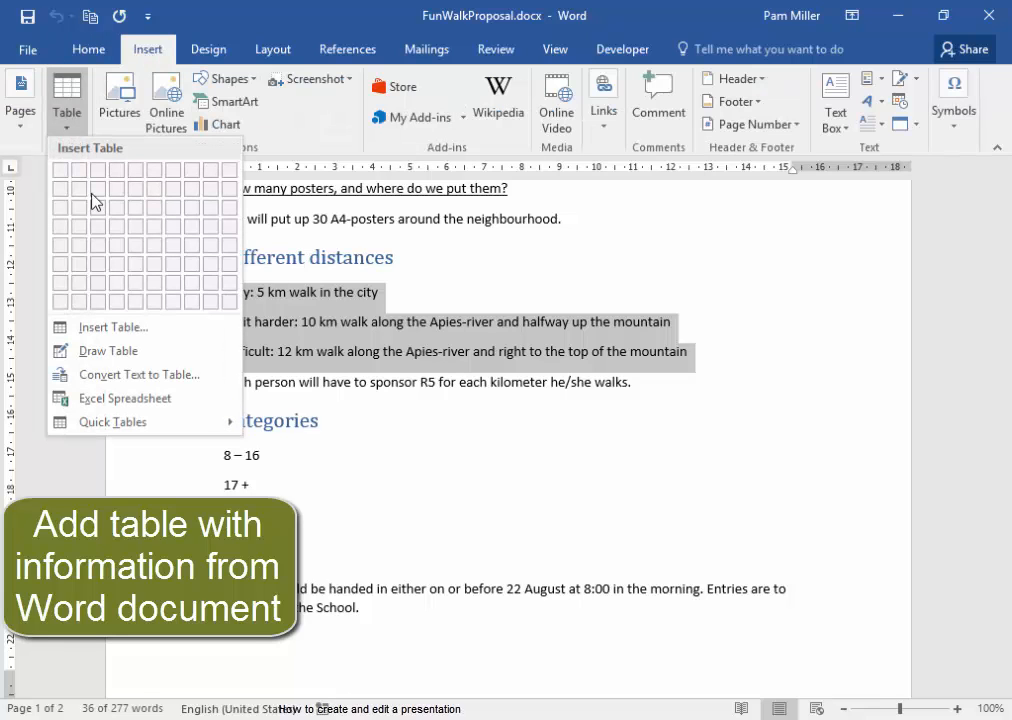
pyautogui.click(138, 374)
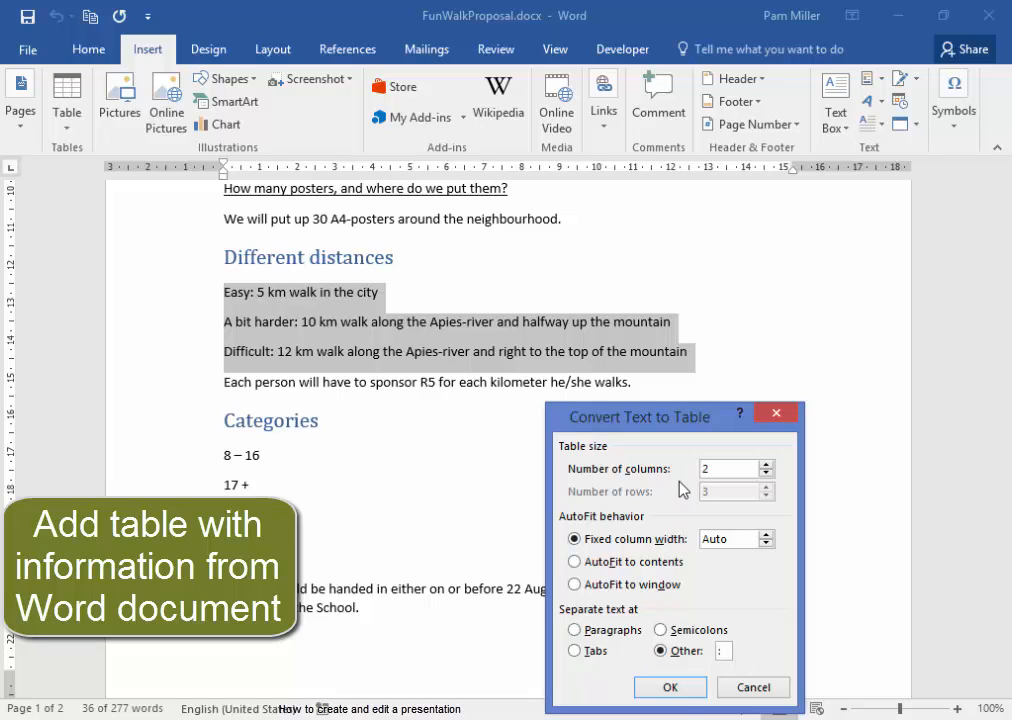
pyautogui.click(668, 688)
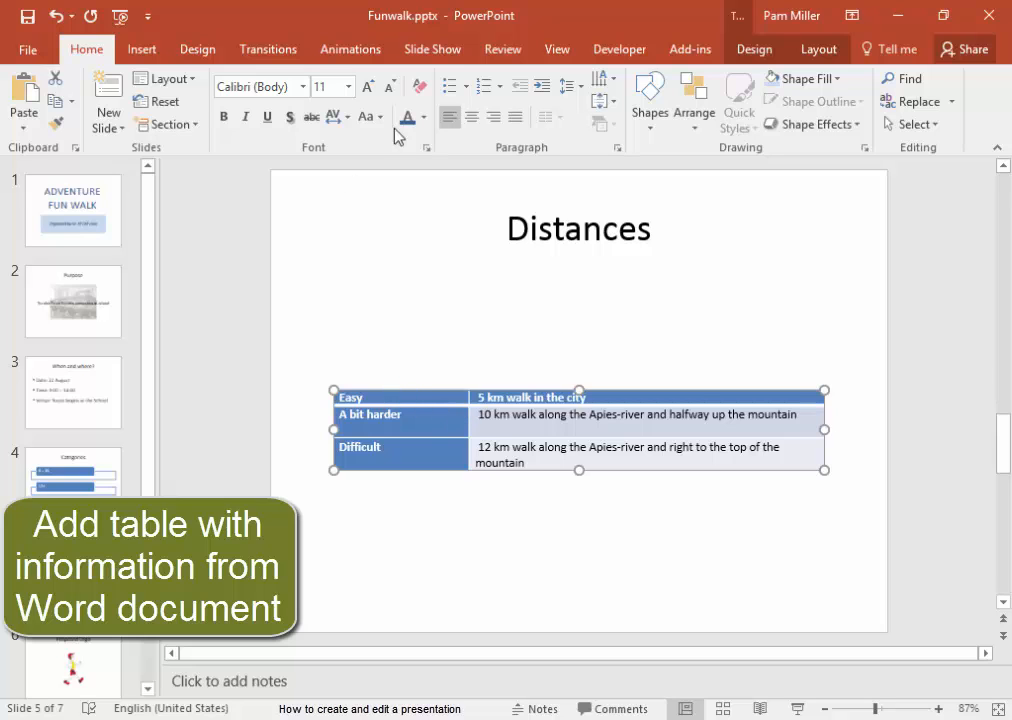
# Step: Enlarge the pasted Distances table text with Increase Font Size toward 28 pt
pyautogui.click(368, 86)
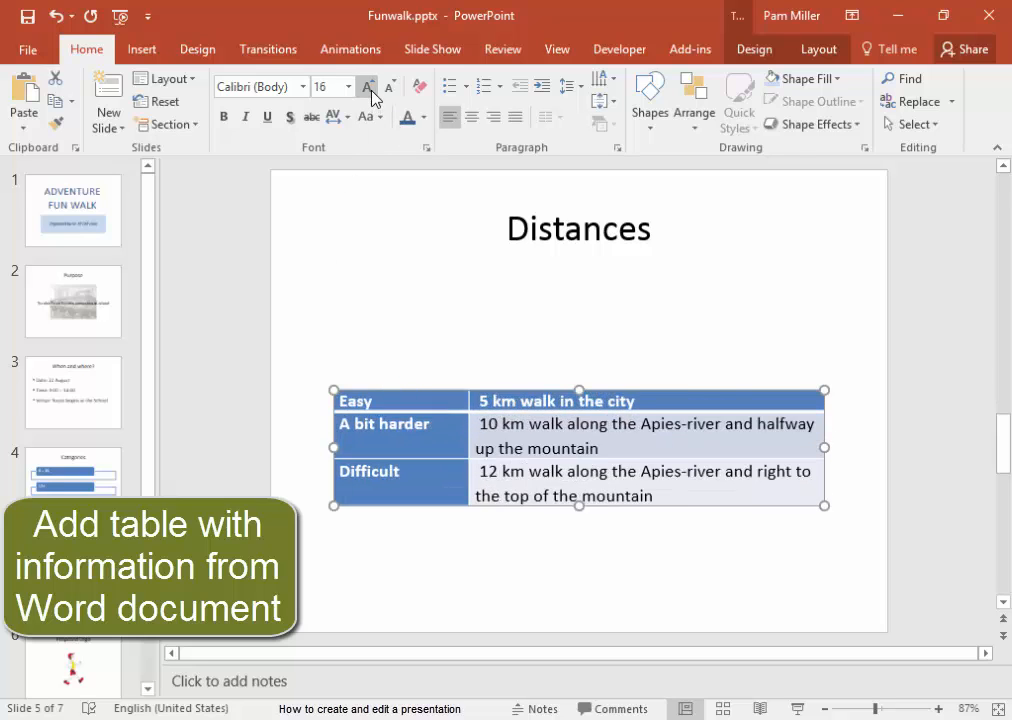
pyautogui.click(368, 86)
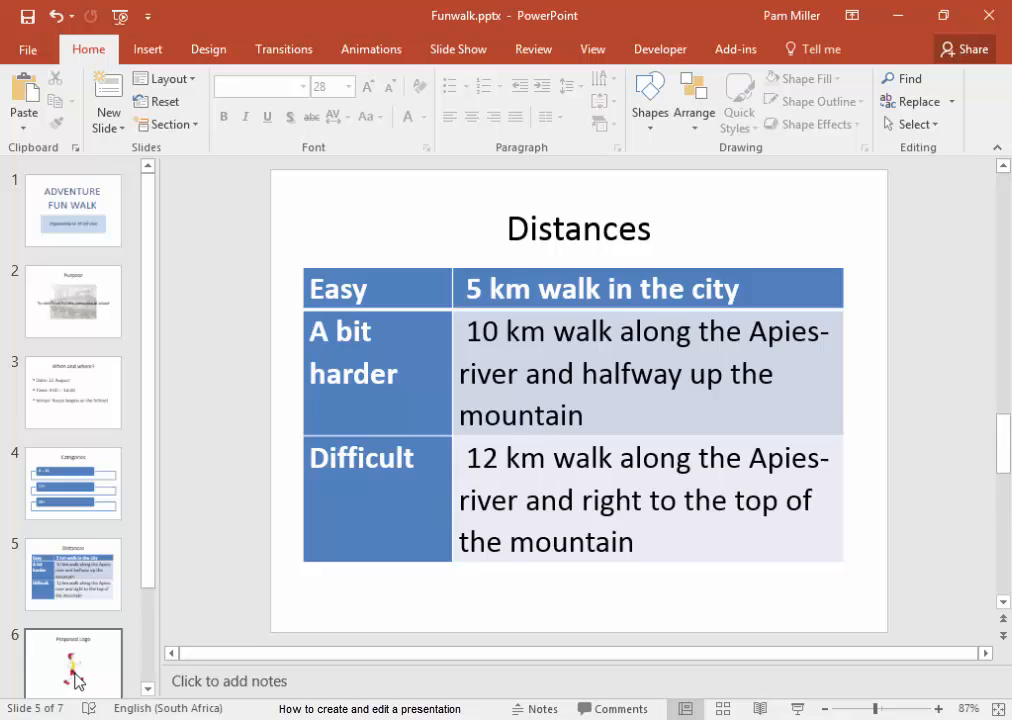
# Step: Give the Proposed Logo title a Fly In entrance animation
pyautogui.click(72, 662)
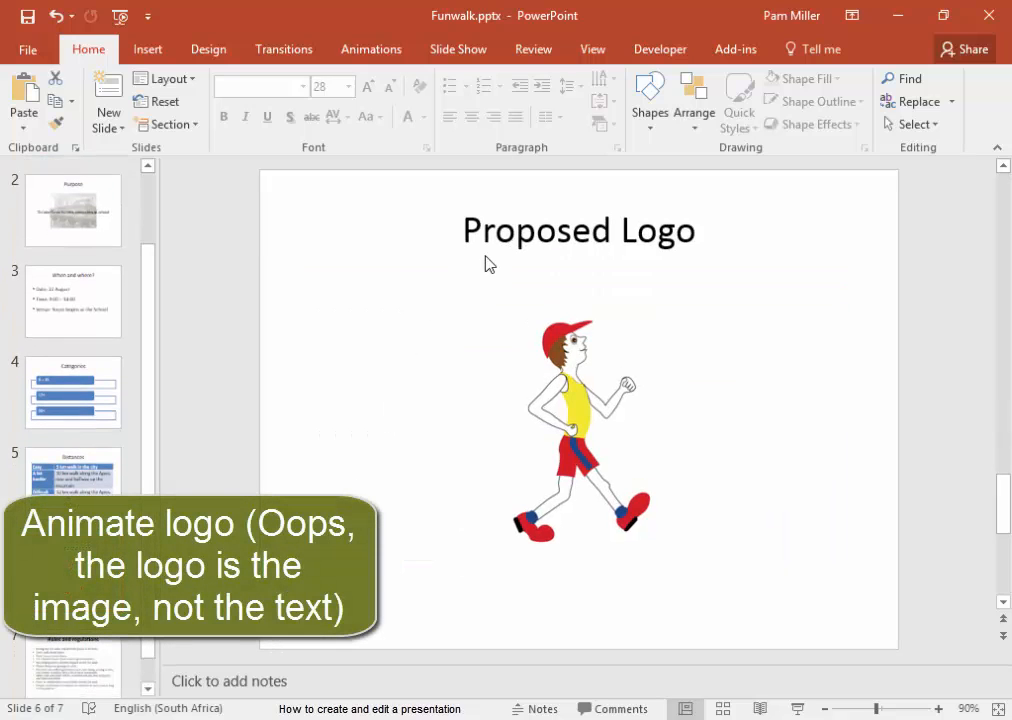
pyautogui.click(578, 232)
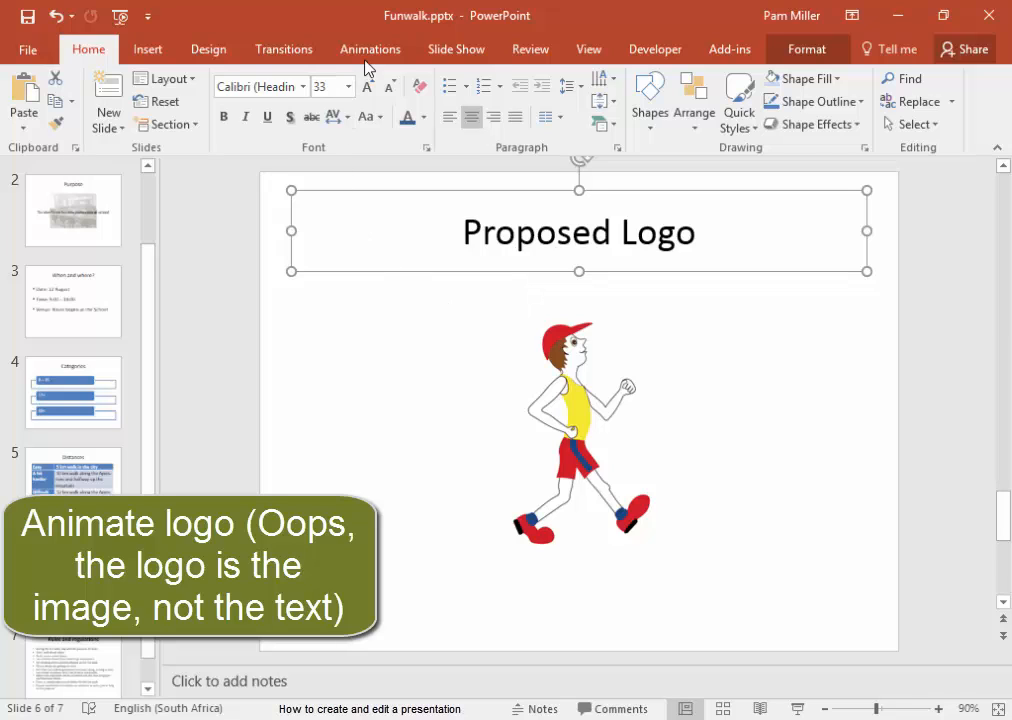
pyautogui.click(370, 48)
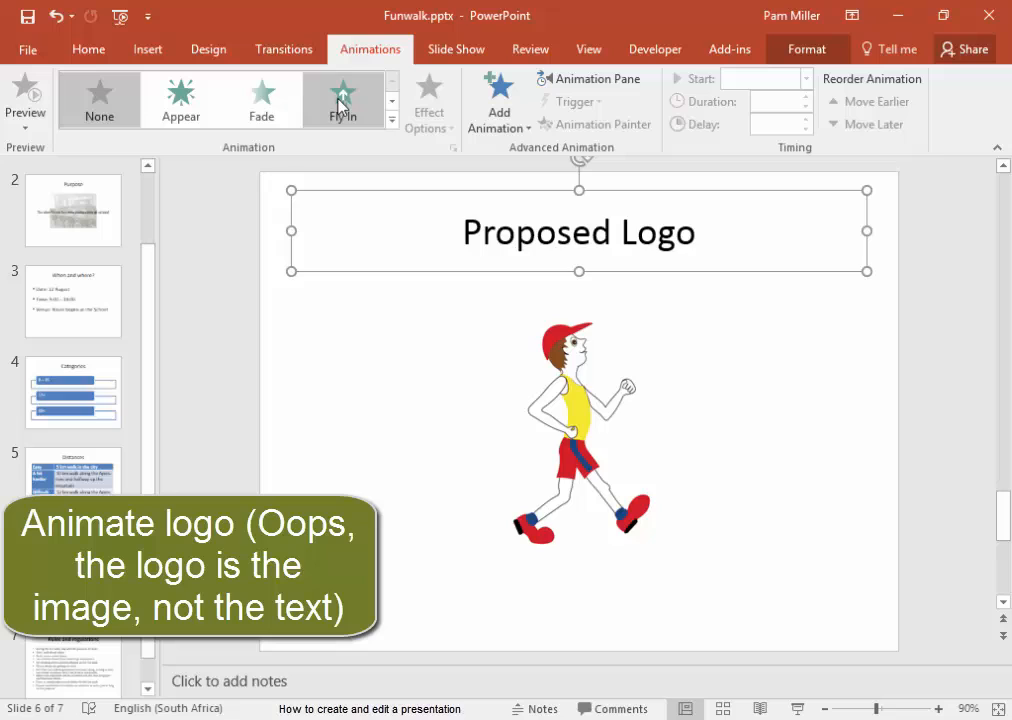
pyautogui.click(344, 100)
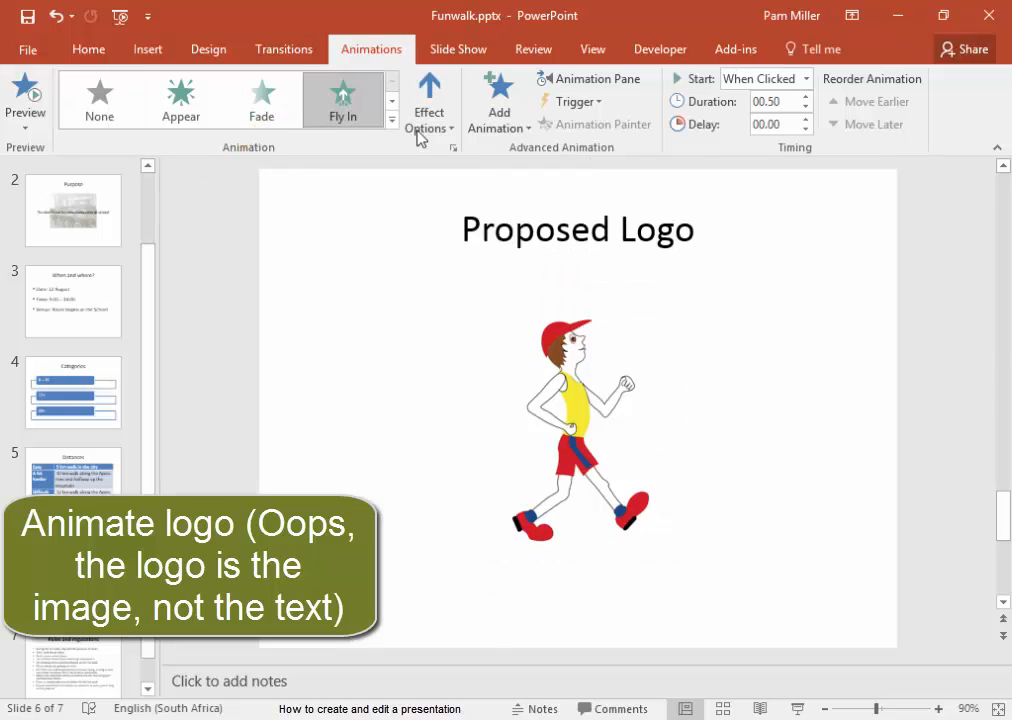
pyautogui.click(428, 100)
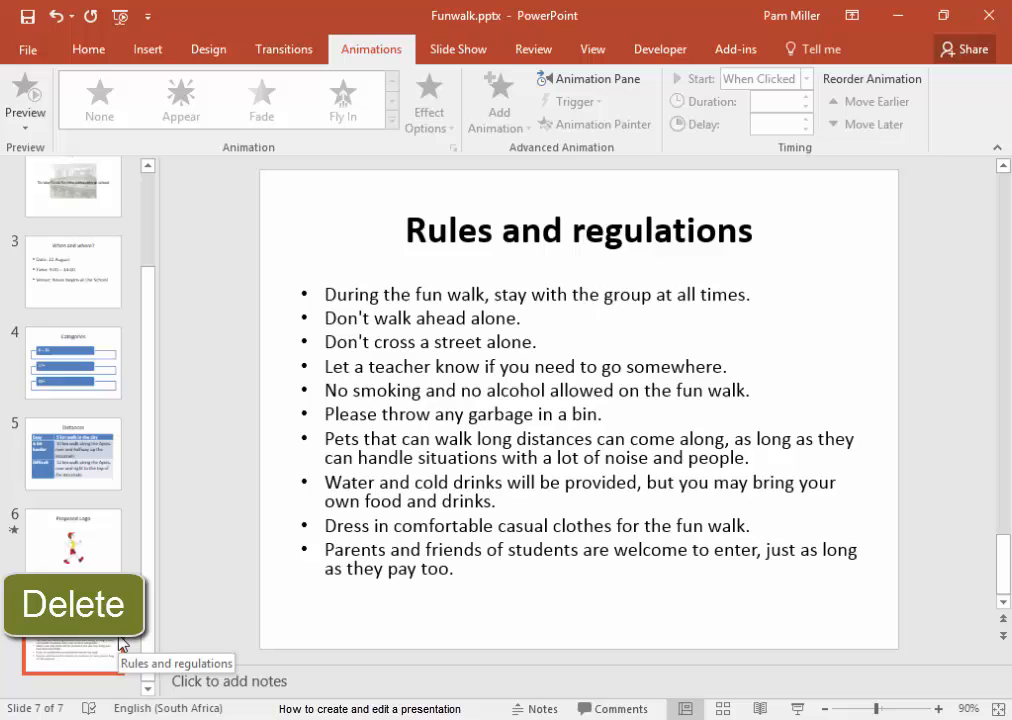
# Step: Select the Rules and regulations slide for deletion
pyautogui.click(72, 604)
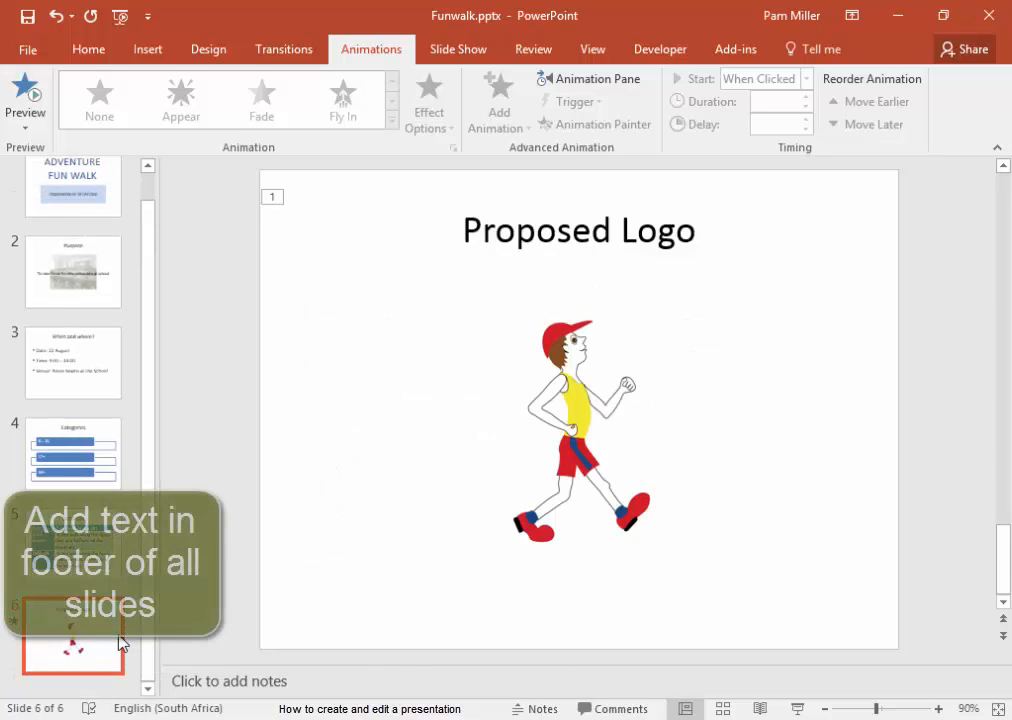
pyautogui.moveTo(616, 608)
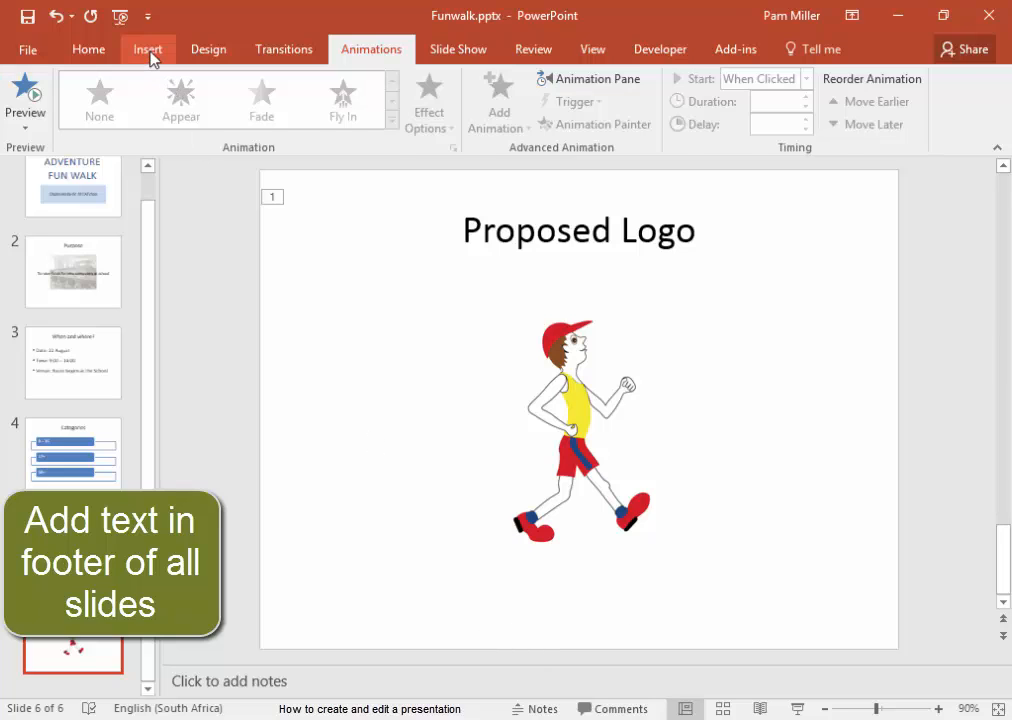
# Step: Add a 'Proposal' slide footer and apply it to all slides
pyautogui.click(768, 100)
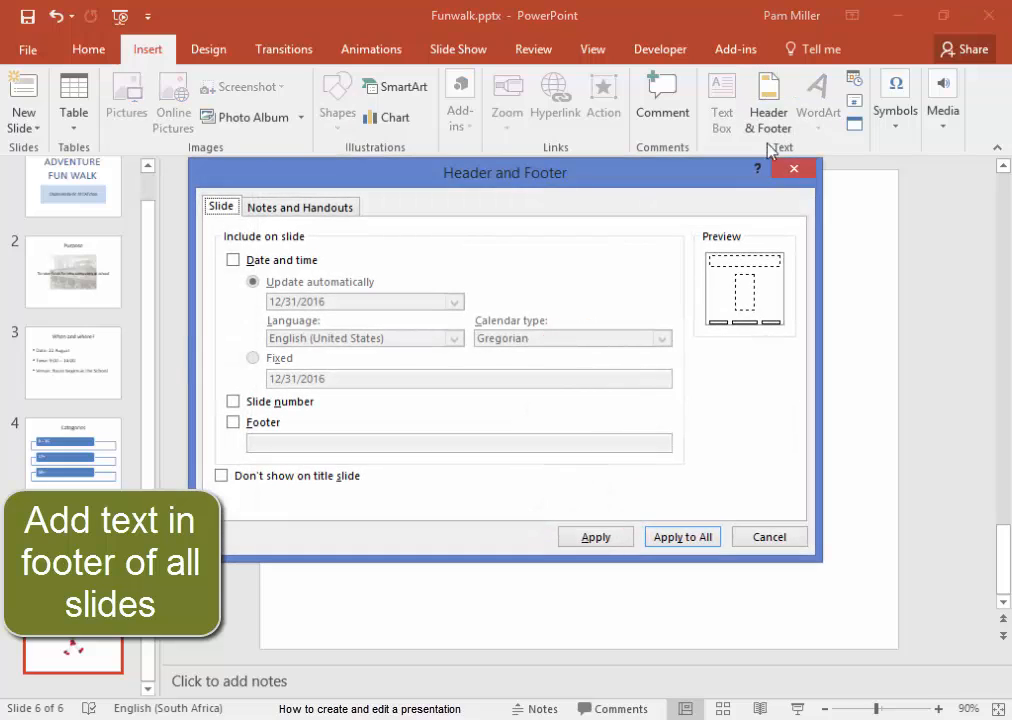
pyautogui.moveTo(240, 444)
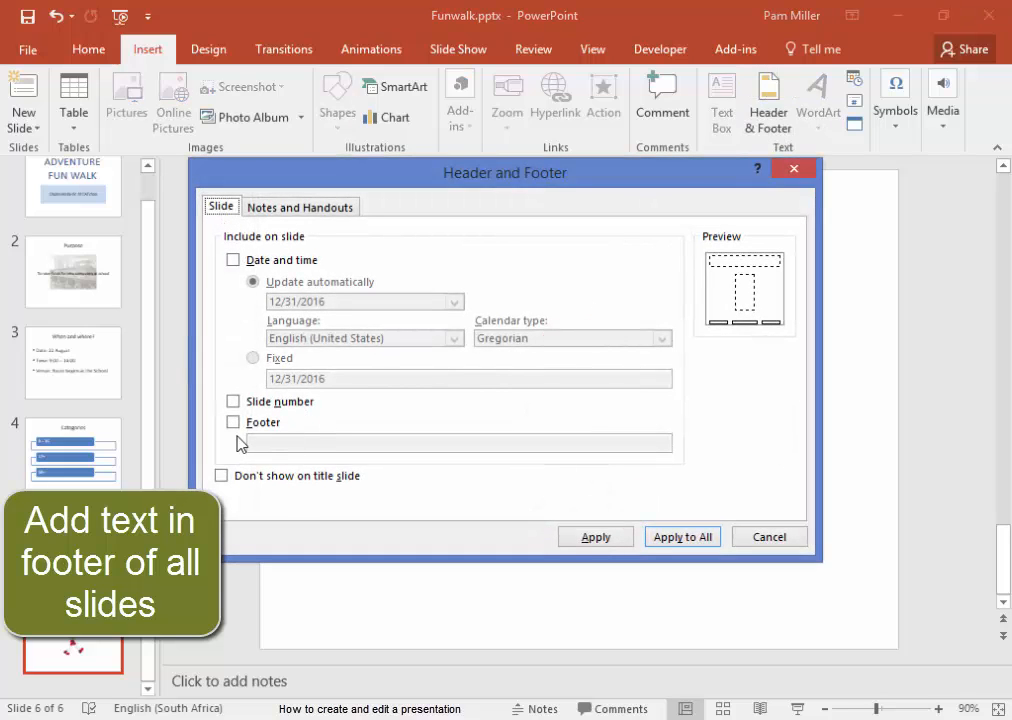
pyautogui.click(232, 420)
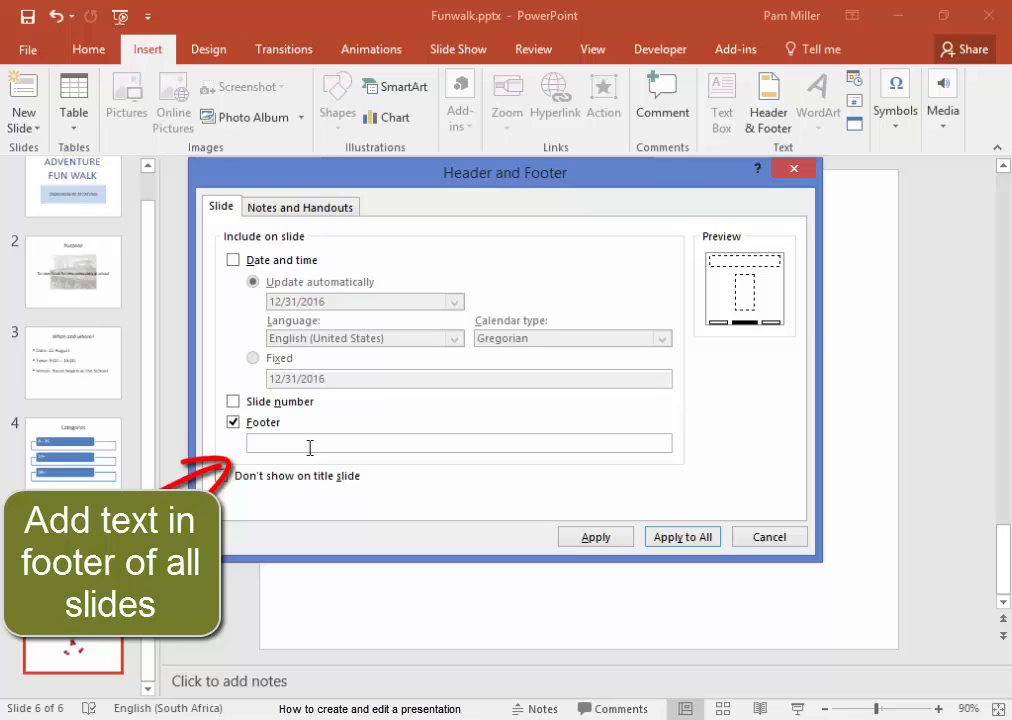
pyautogui.write('Prop')
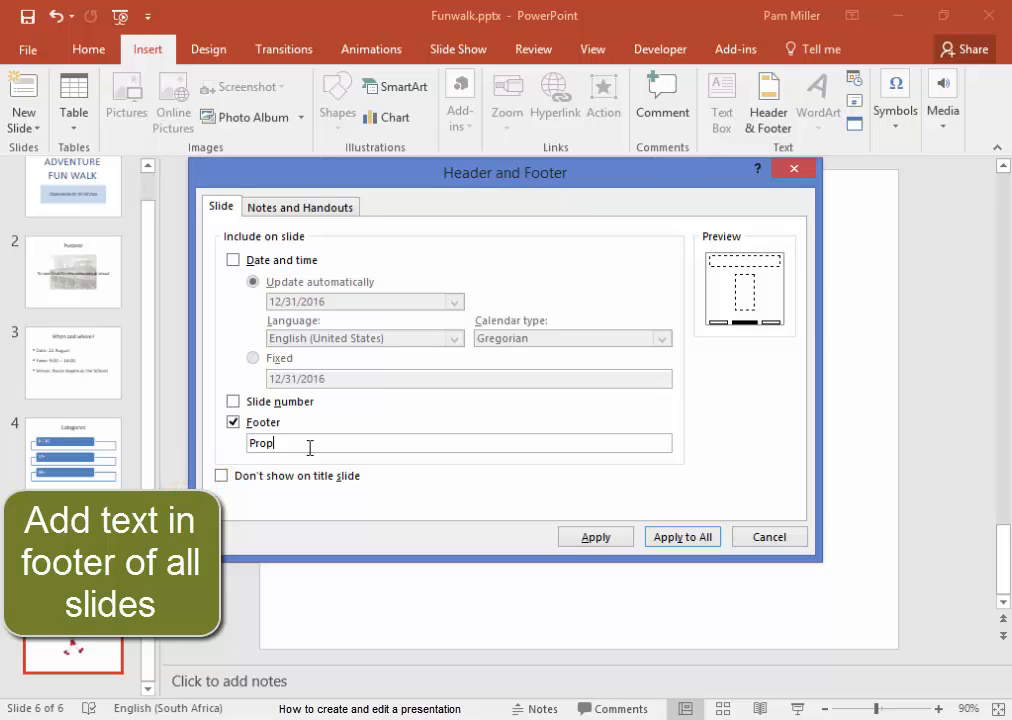
pyautogui.write('osal')
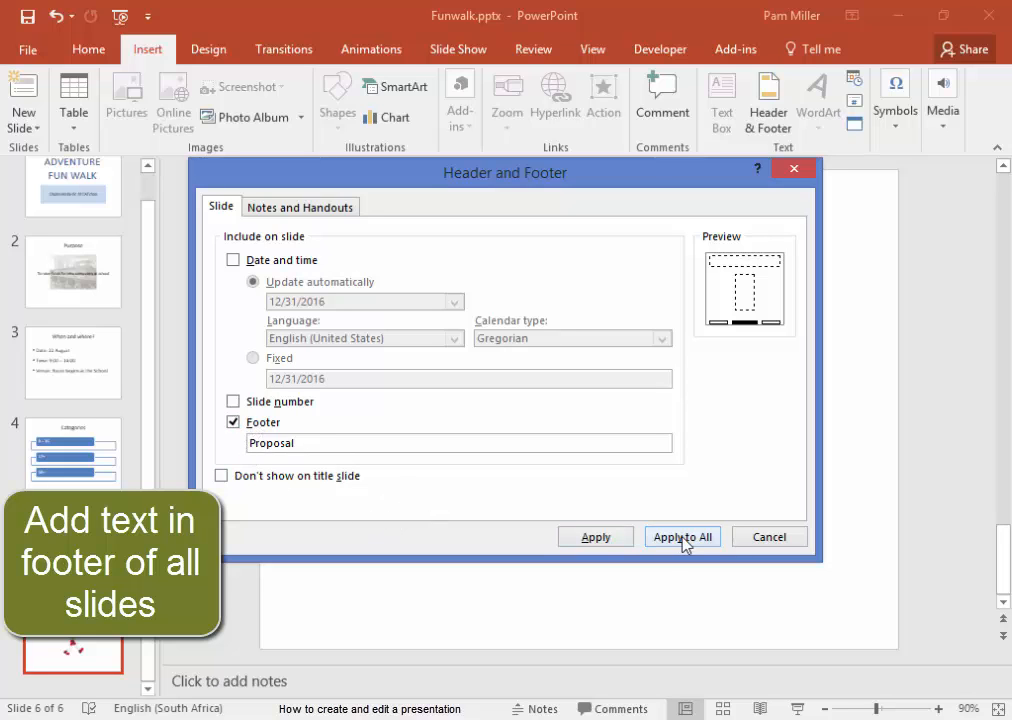
pyautogui.click(680, 536)
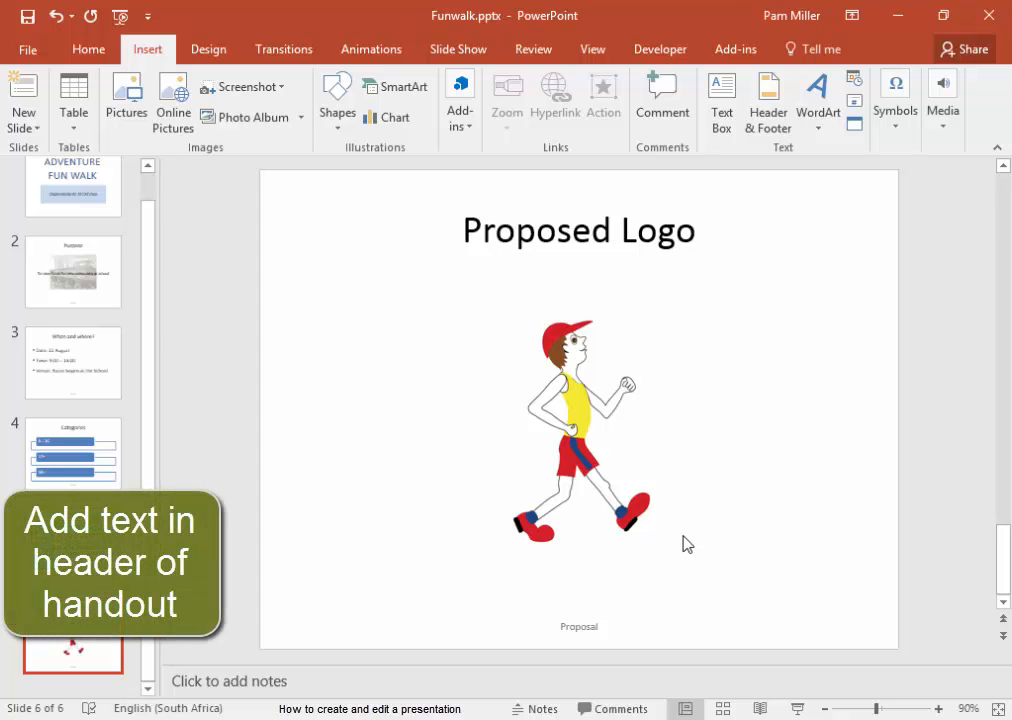
pyautogui.moveTo(768, 100)
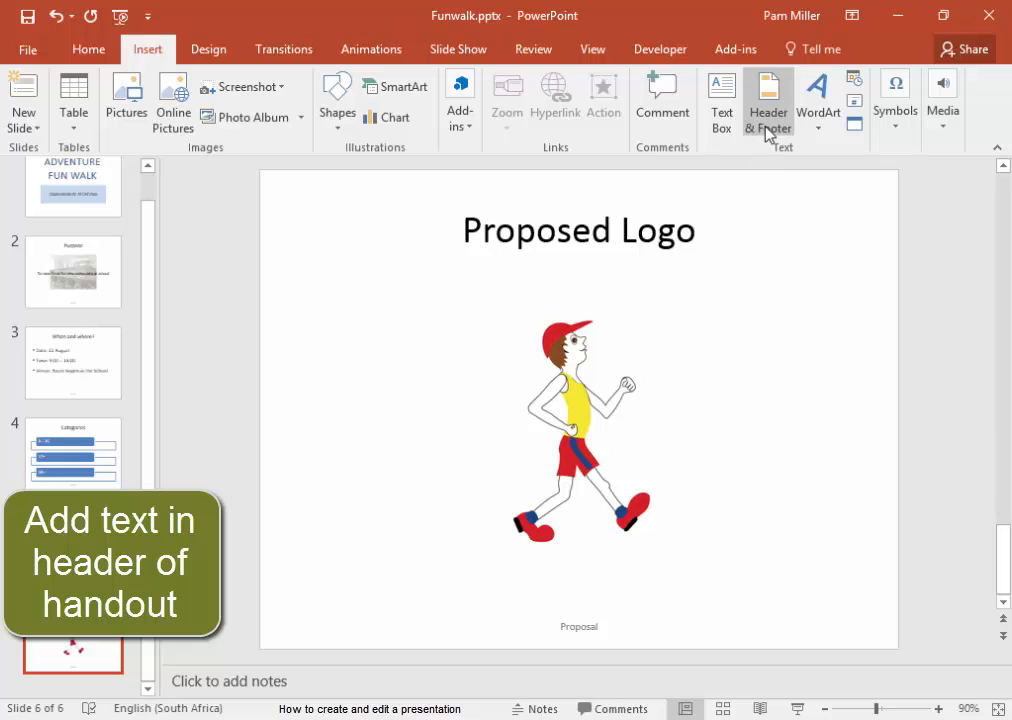
# Step: Add a 'Proposal' header to the notes and handouts pages, applied to all
pyautogui.click(768, 100)
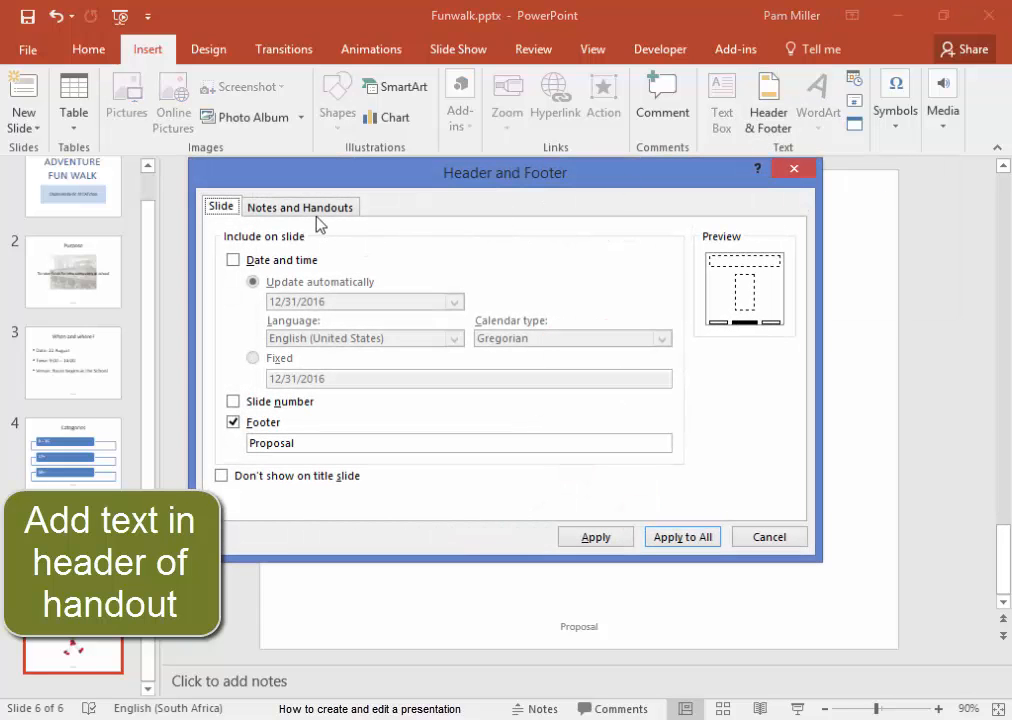
pyautogui.click(300, 206)
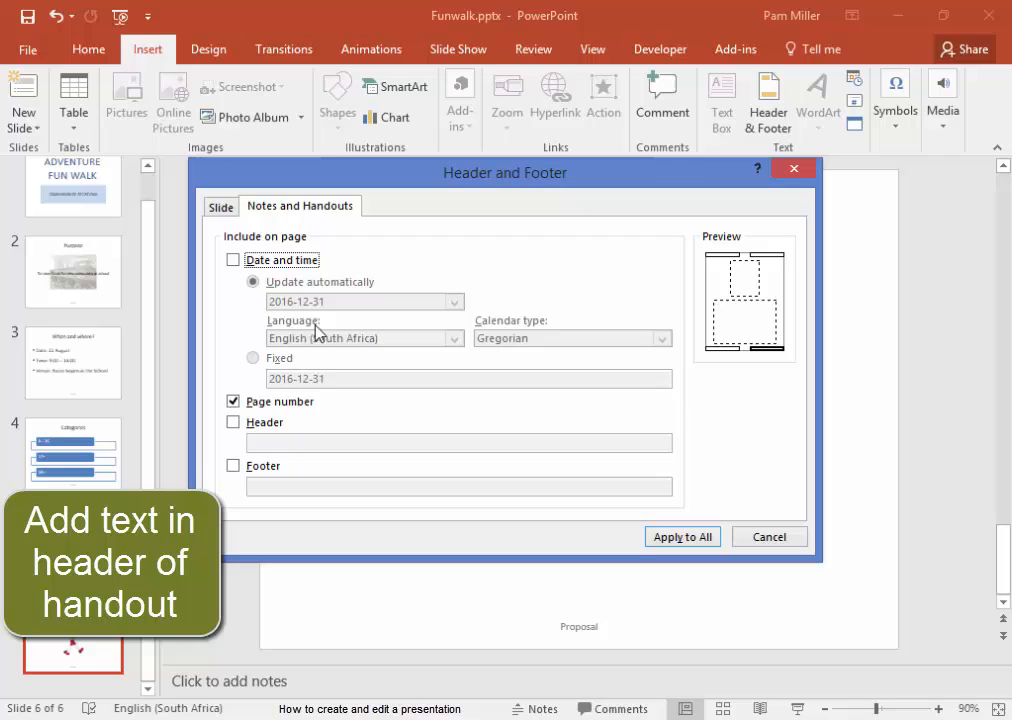
pyautogui.click(232, 422)
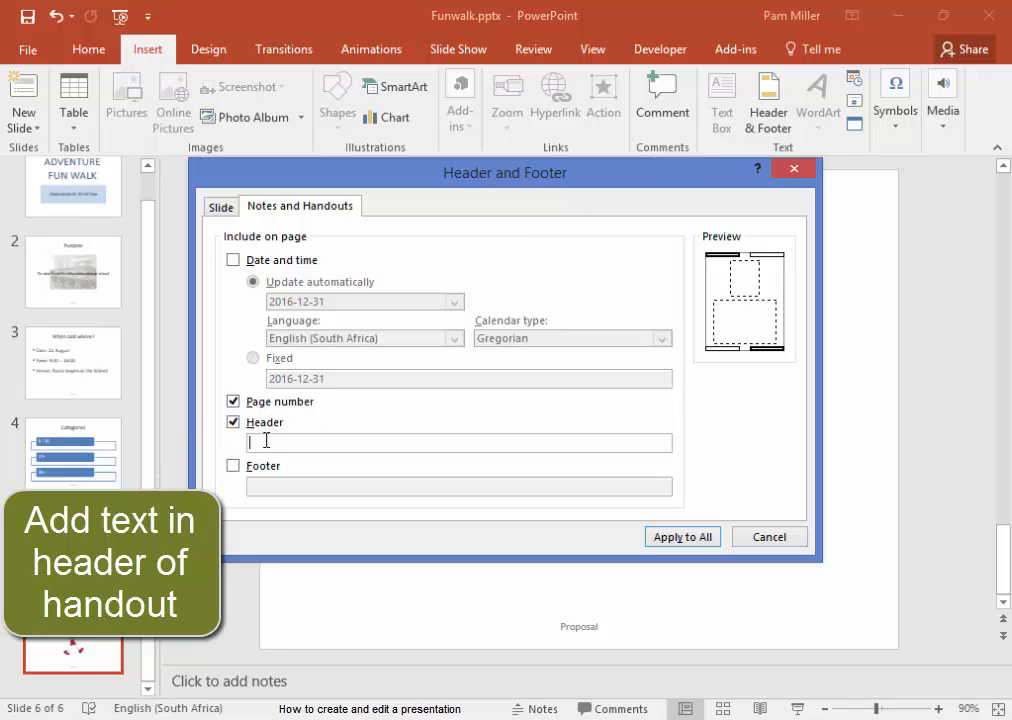
pyautogui.write('Pr')
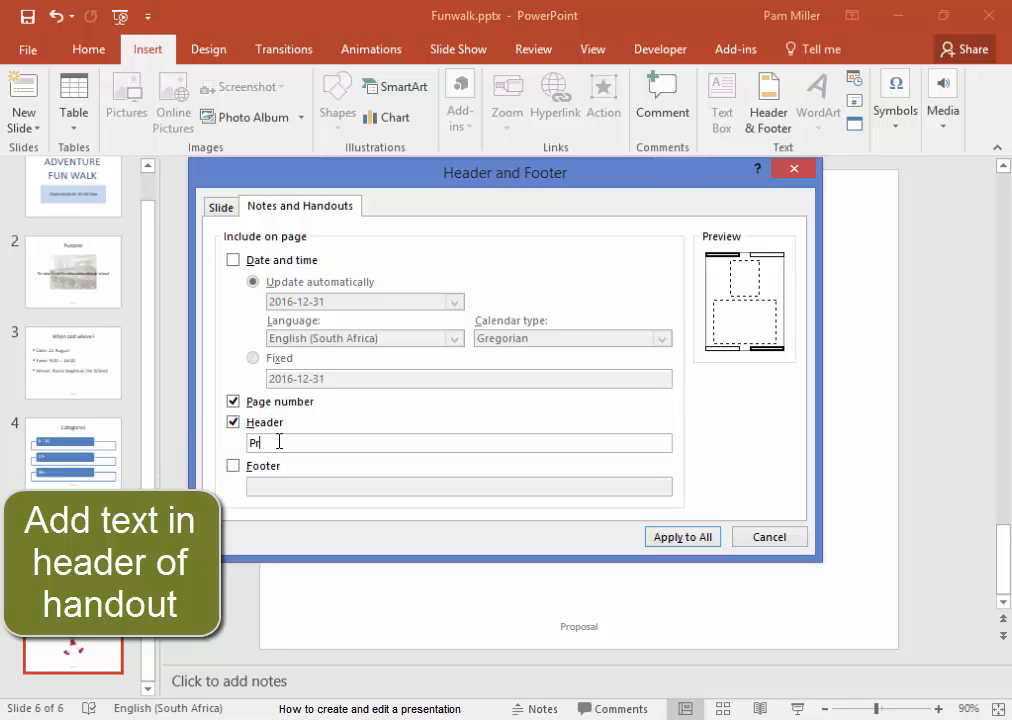
pyautogui.write('Proposal')
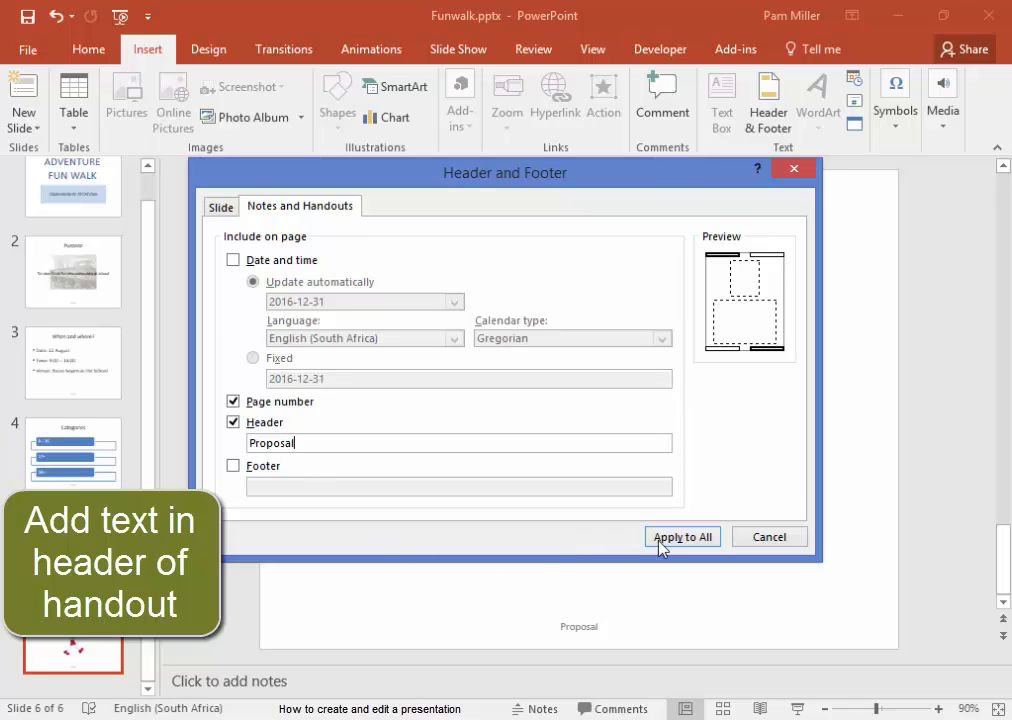
pyautogui.click(684, 536)
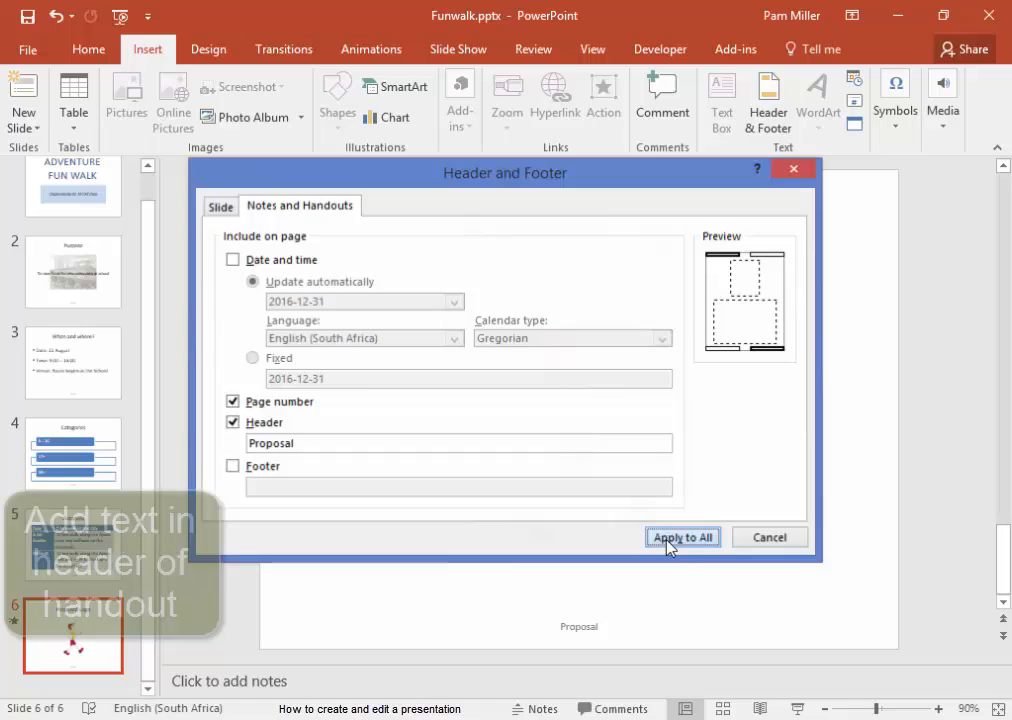
pyautogui.click(682, 536)
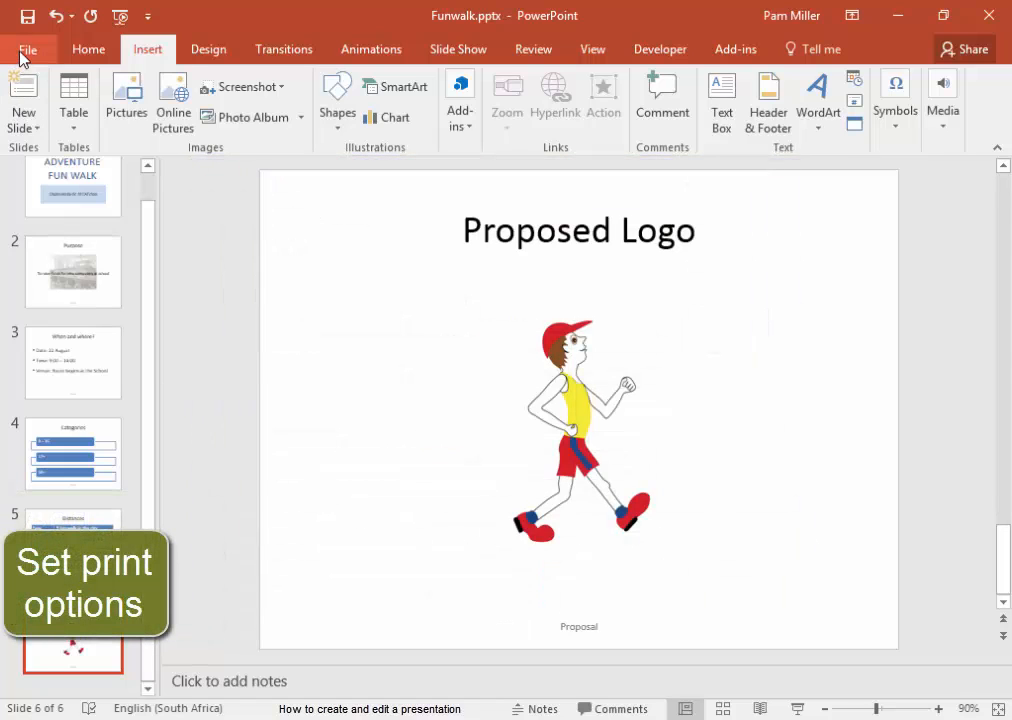
# Step: Set printing to 2-slide handouts in portrait orientation and return to the title slide
pyautogui.click(28, 48)
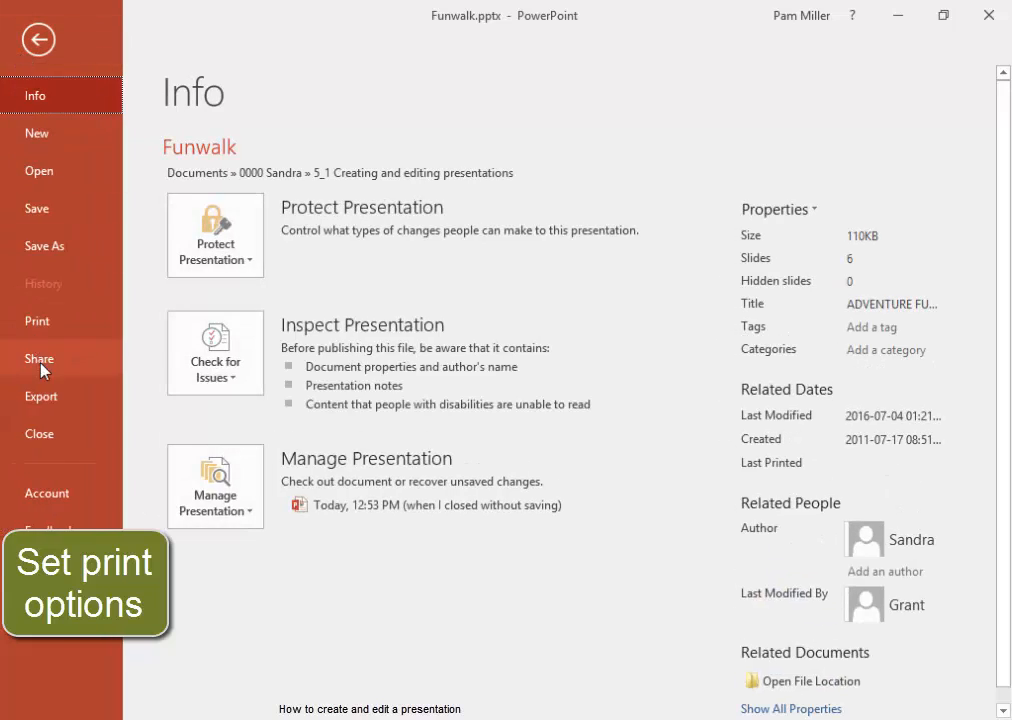
pyautogui.click(36, 320)
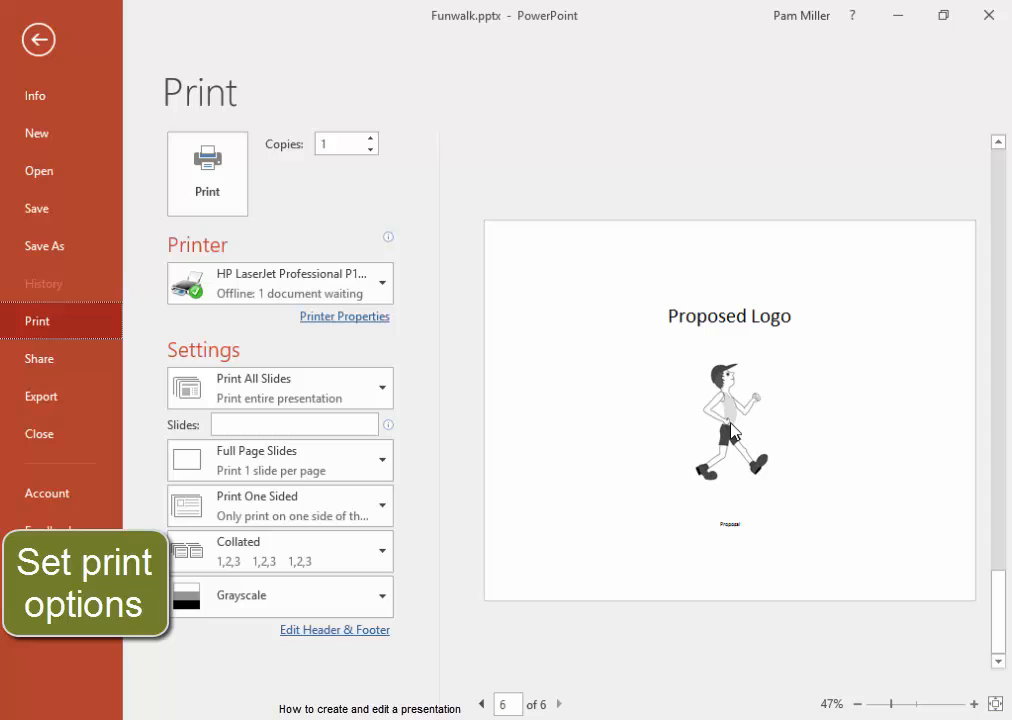
pyautogui.moveTo(776, 398)
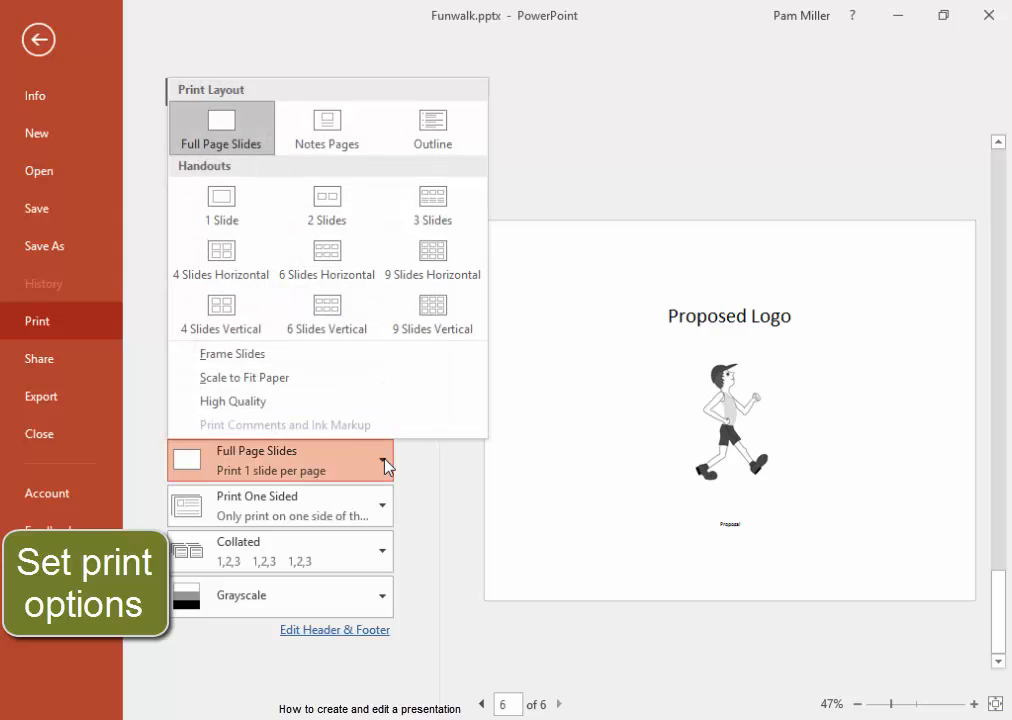
pyautogui.moveTo(328, 206)
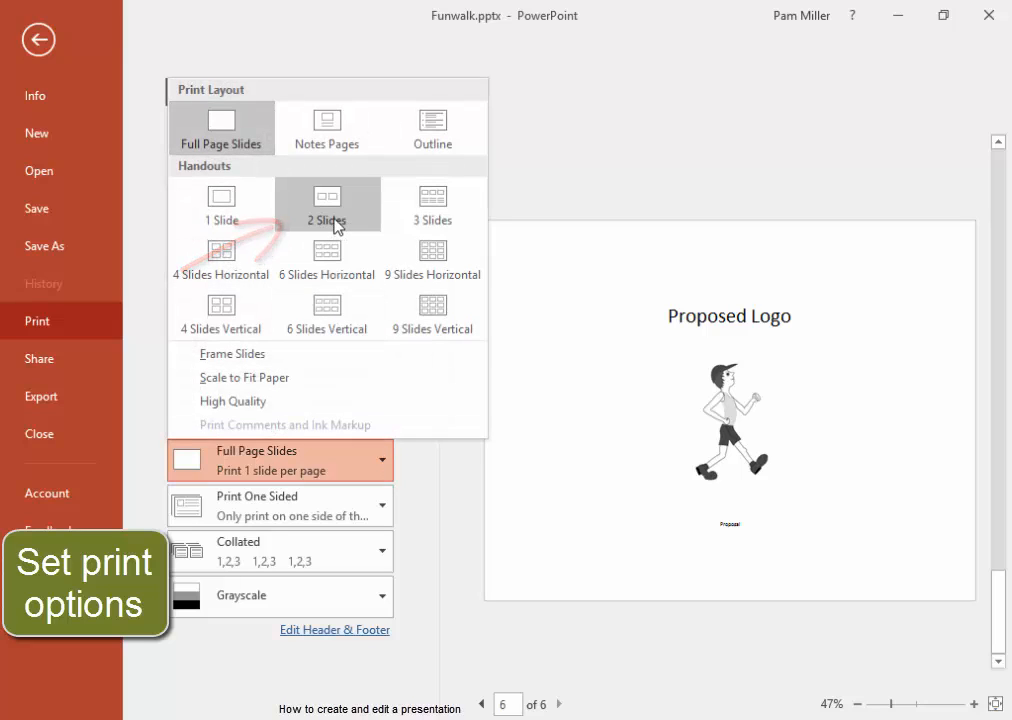
pyautogui.click(326, 204)
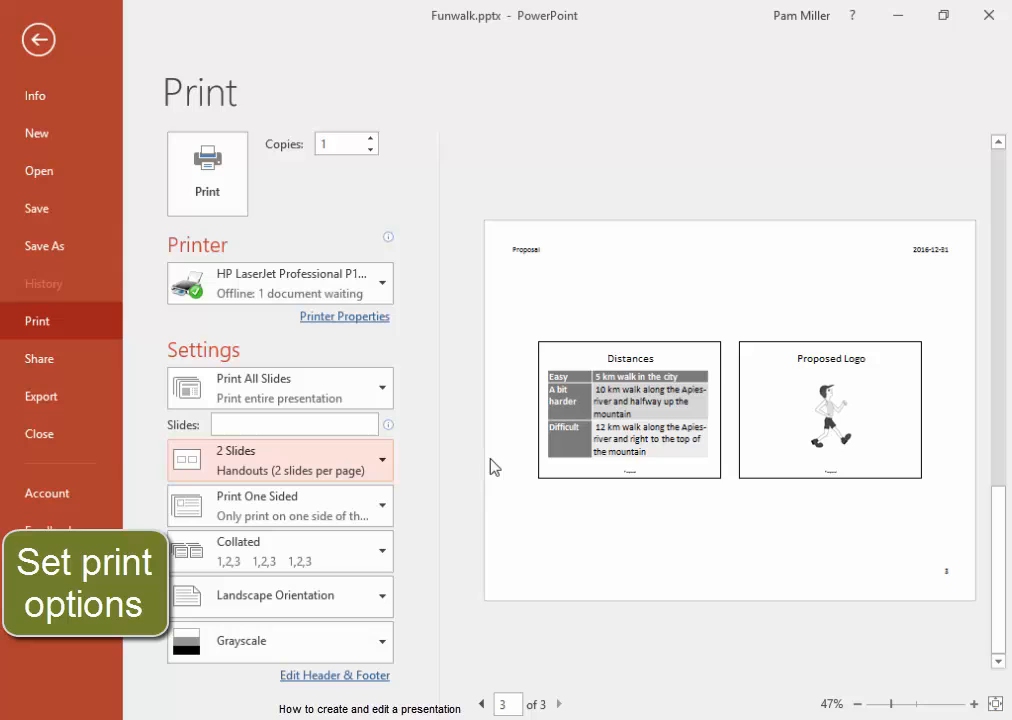
pyautogui.moveTo(388, 600)
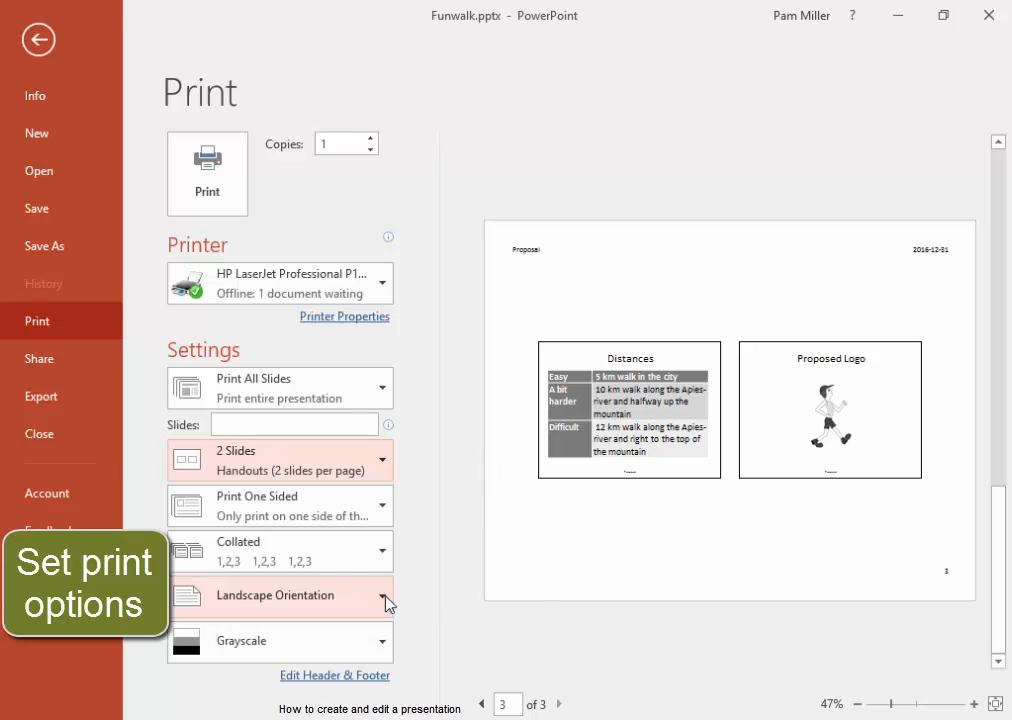
pyautogui.click(280, 596)
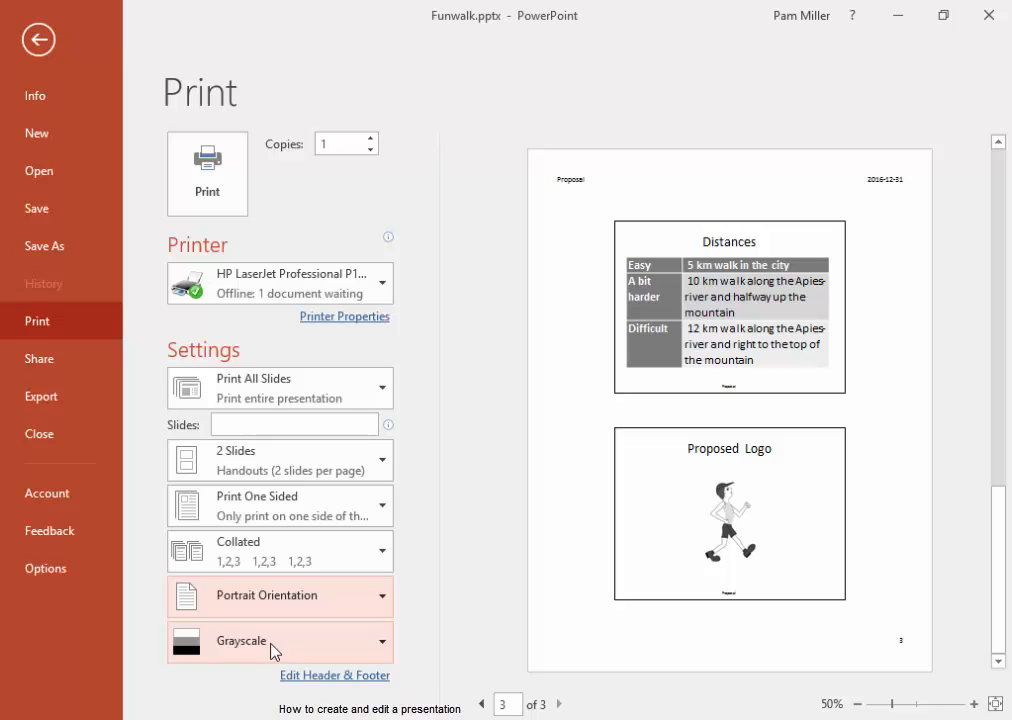
pyautogui.moveTo(492, 204)
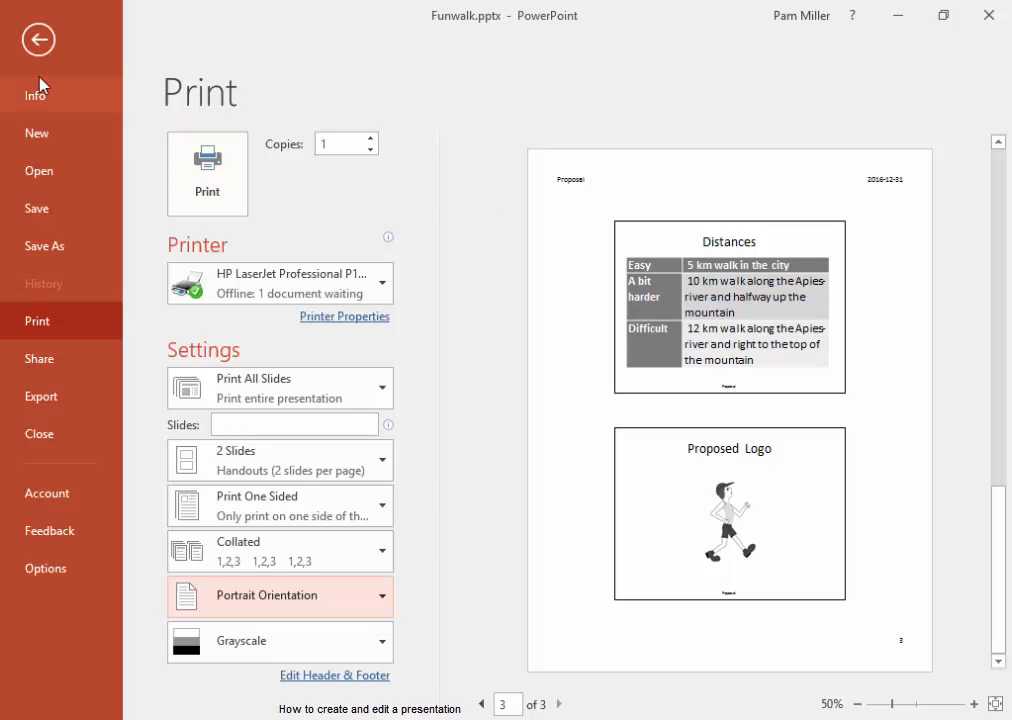
pyautogui.click(38, 40)
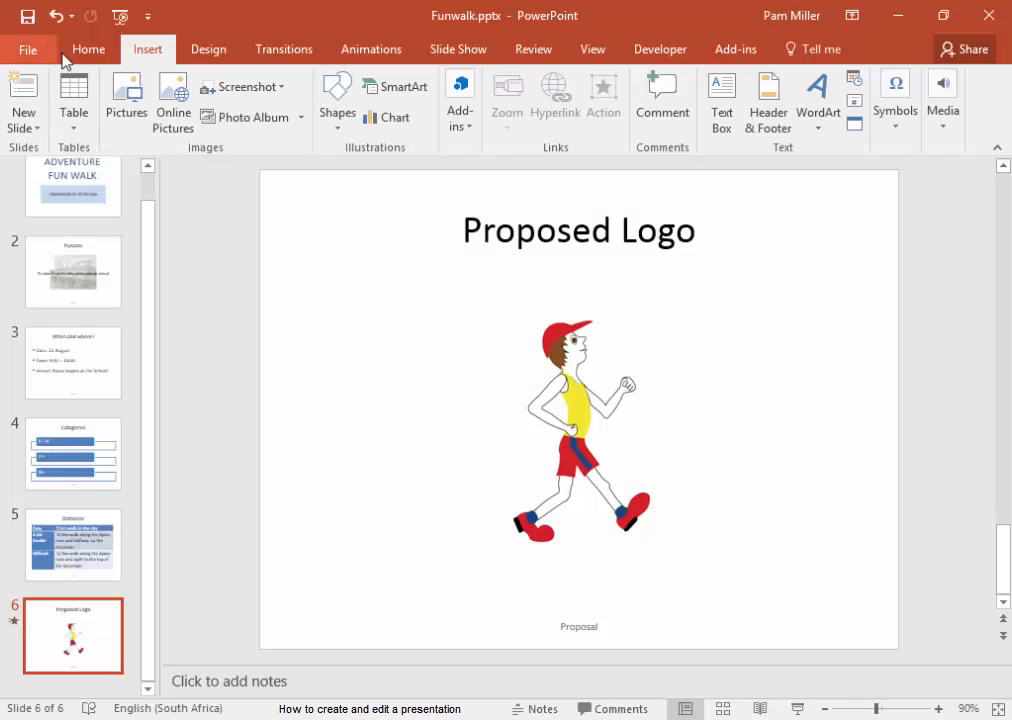
pyautogui.click(72, 210)
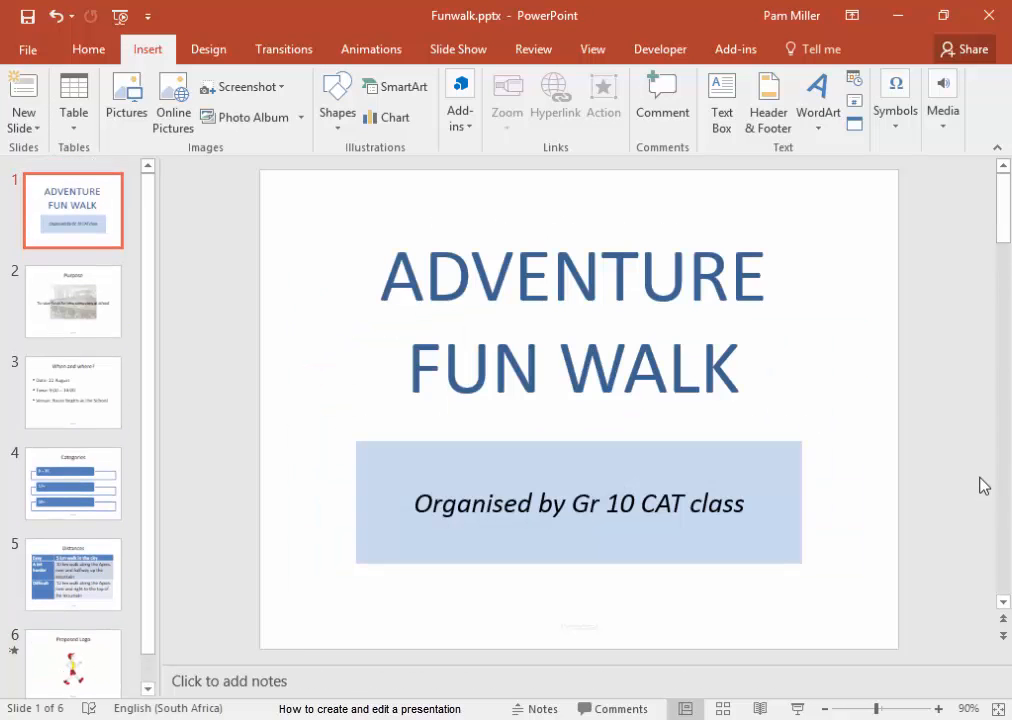